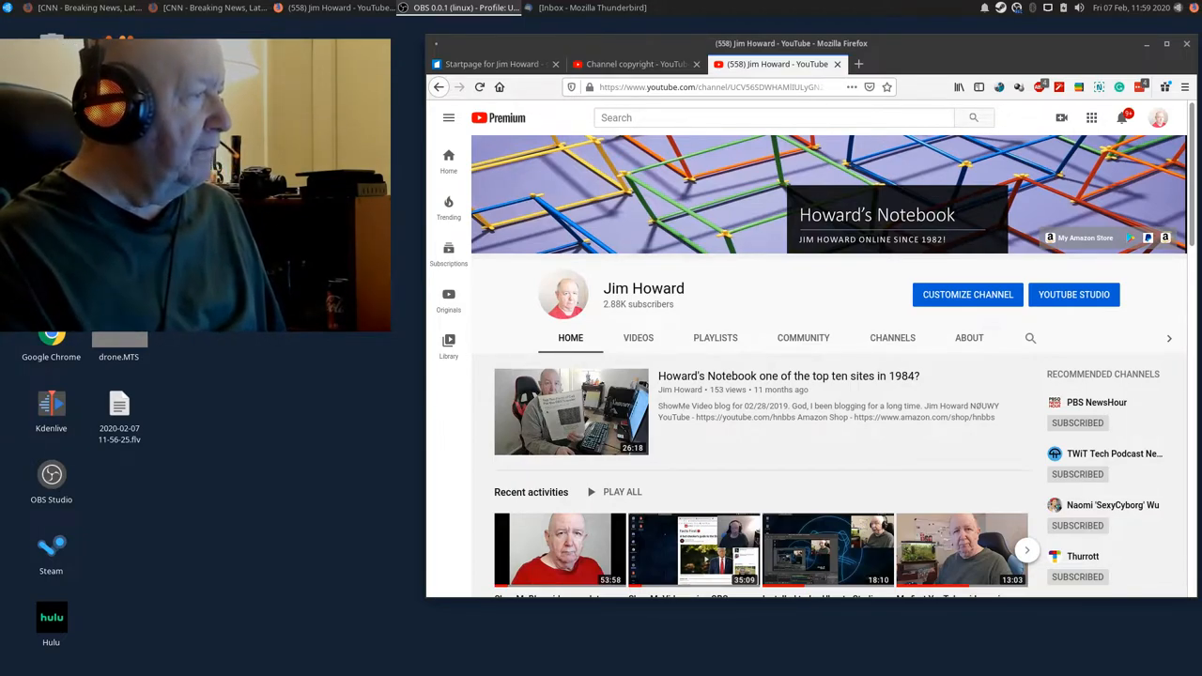
mouse_move(1075, 293)
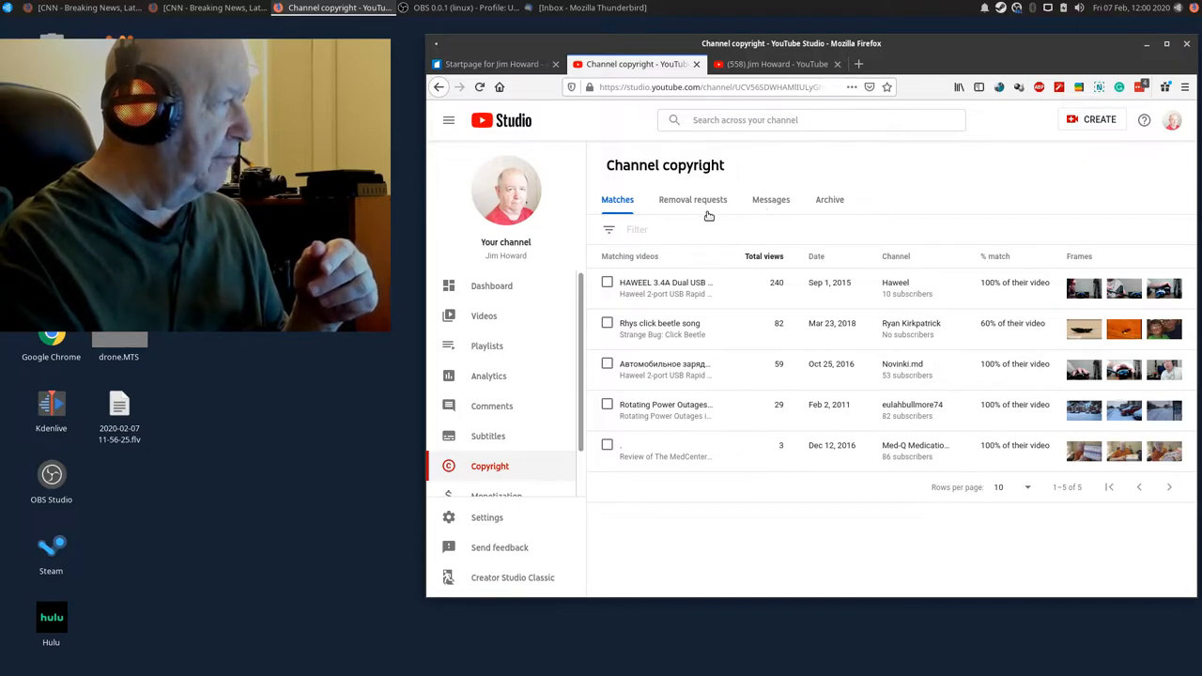
mouse_move(827, 205)
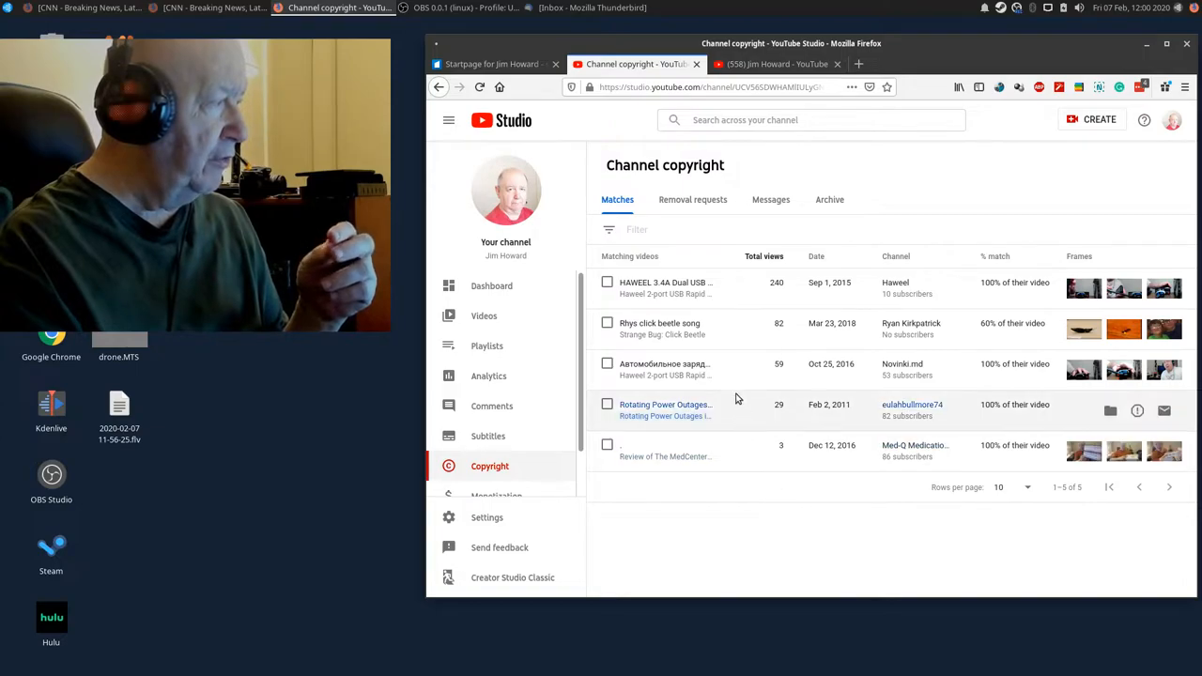
mouse_move(667, 282)
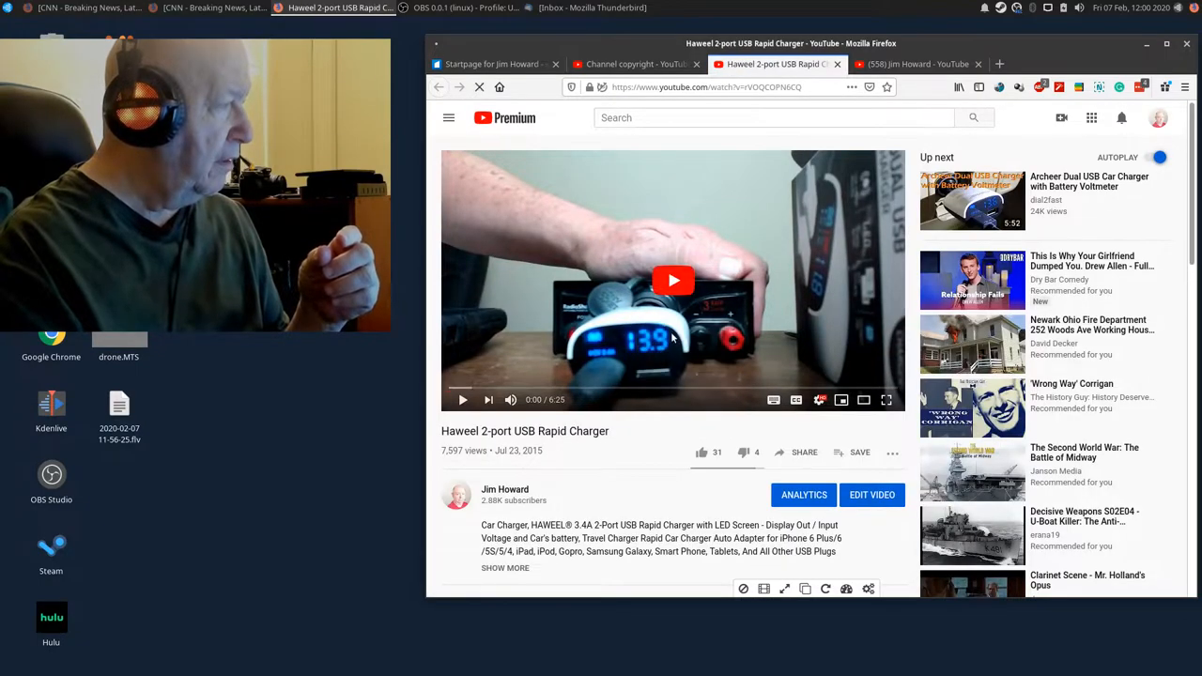
Play the opening seconds of the Haweel USB charger video, then pause it.
left_click(673, 280)
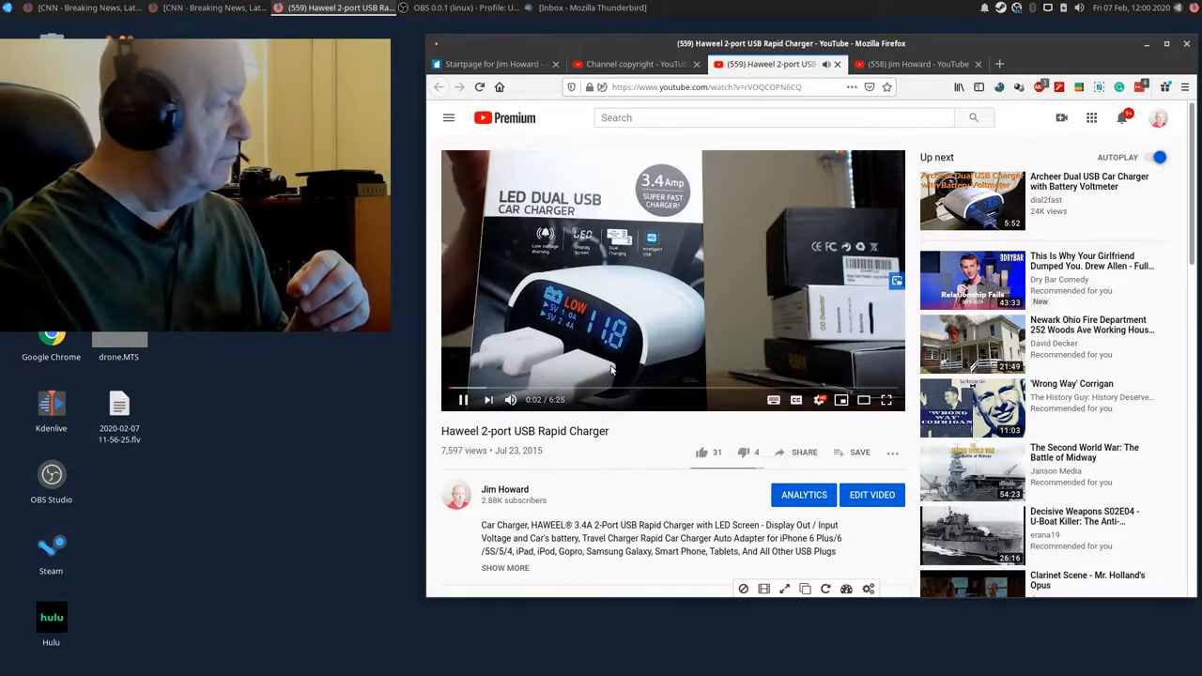
left_click(462, 398)
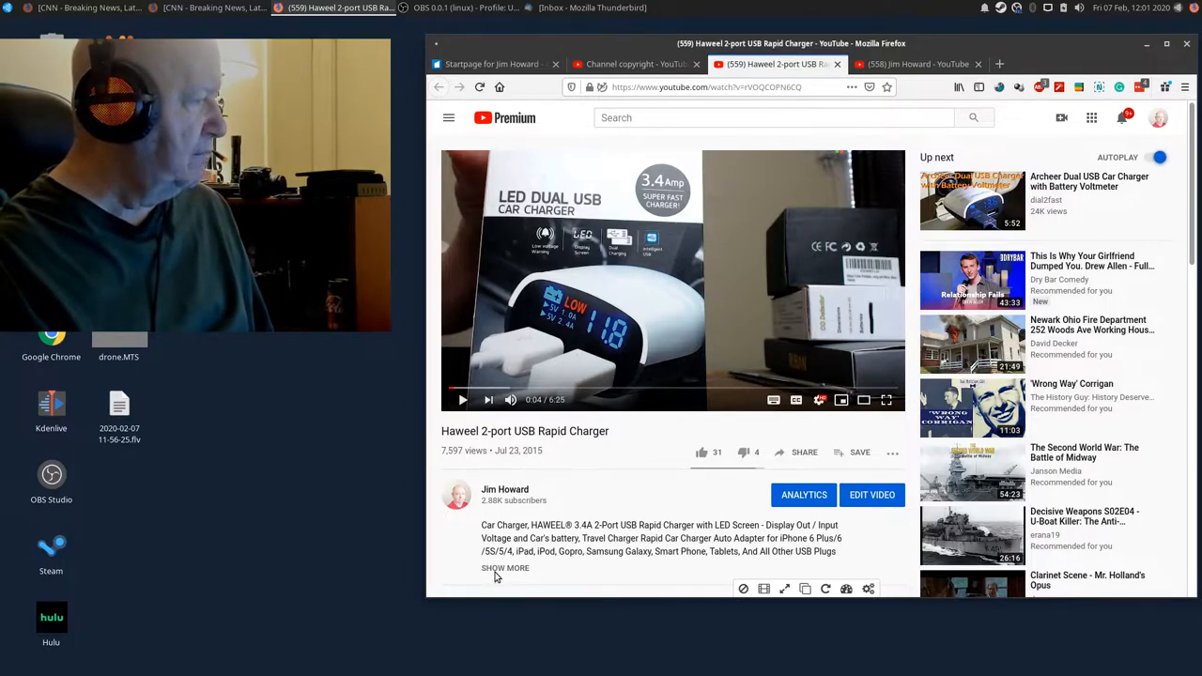
Expand the Haweel charger video's full description and read down through its links toward the comments.
left_click(504, 568)
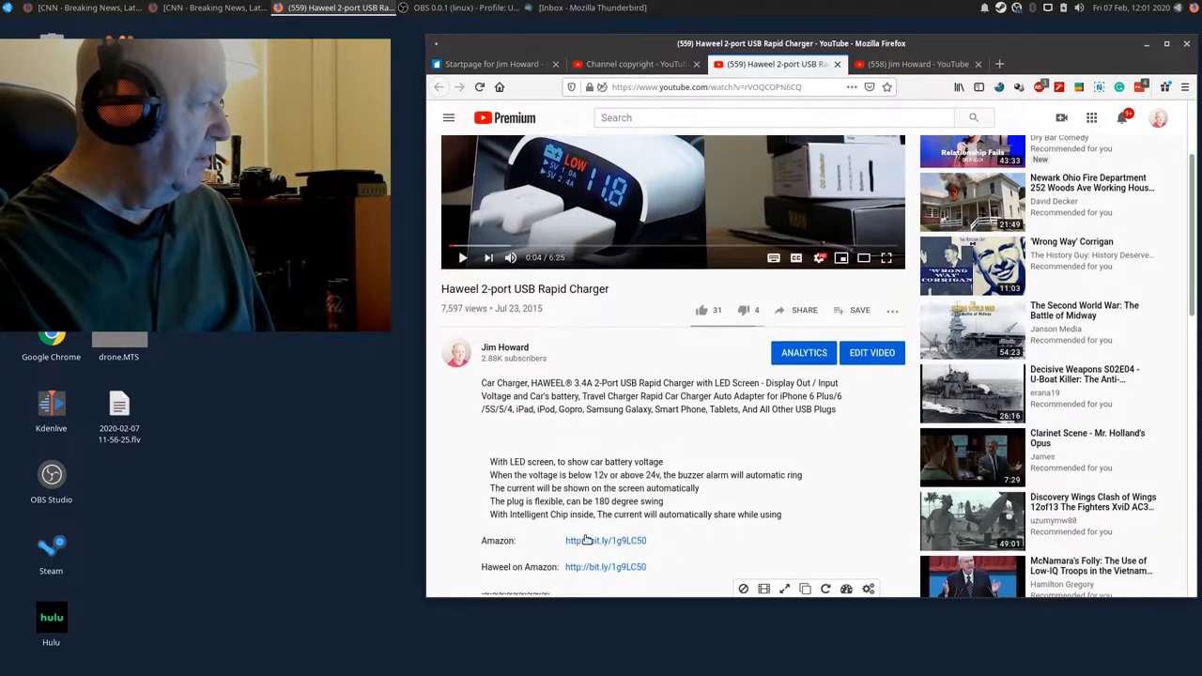
scroll("down", 3)
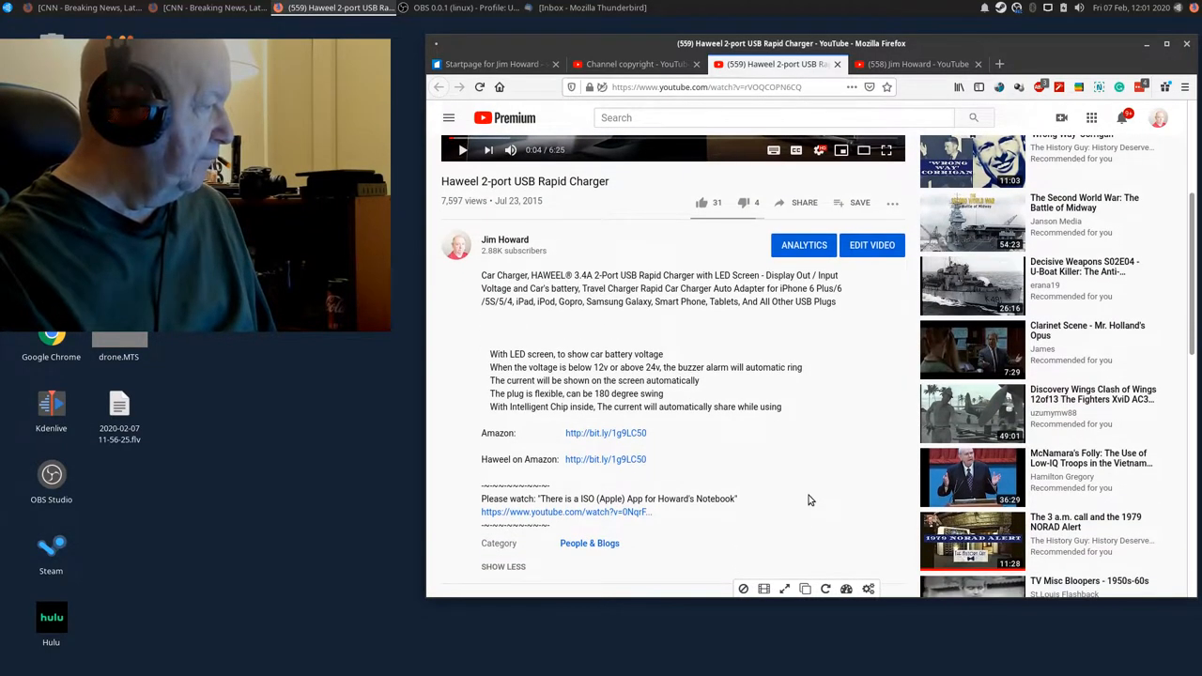
scroll("down", 3)
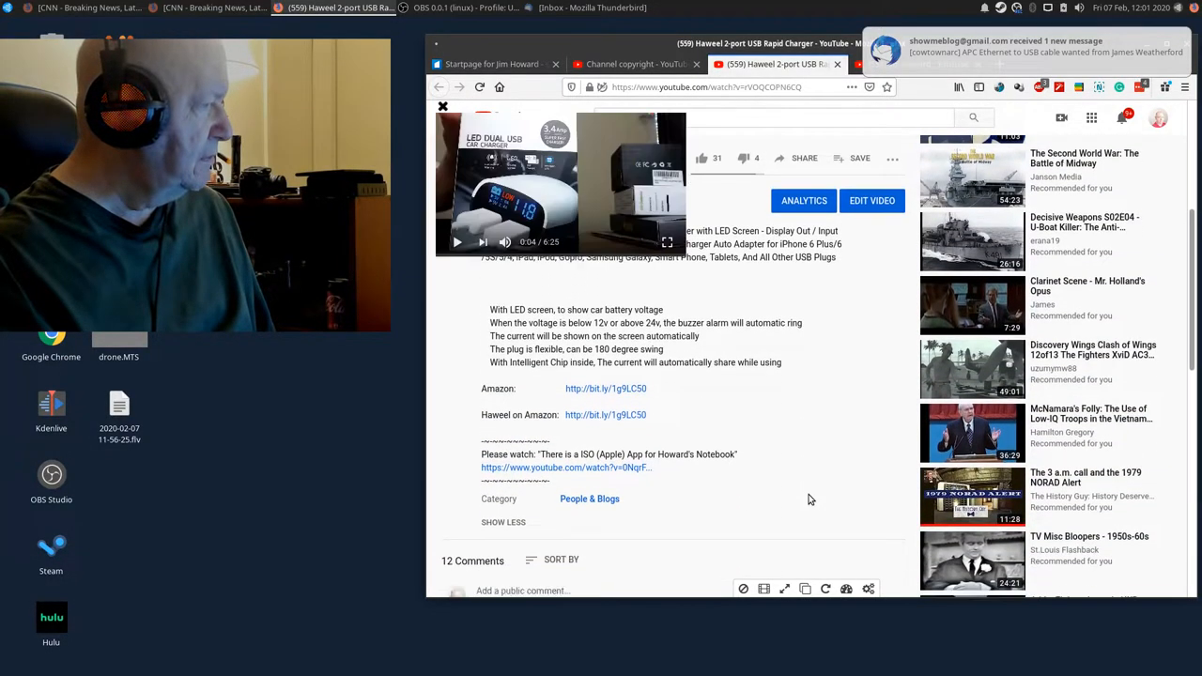
scroll("down", 3)
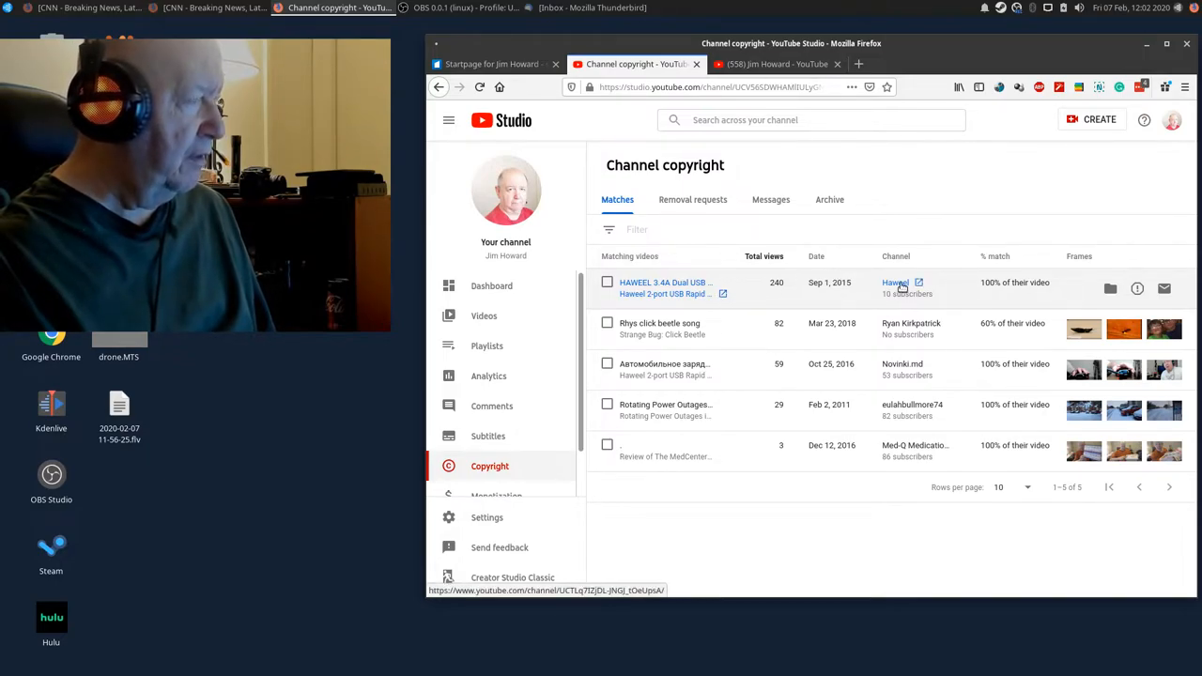
mouse_move(776, 296)
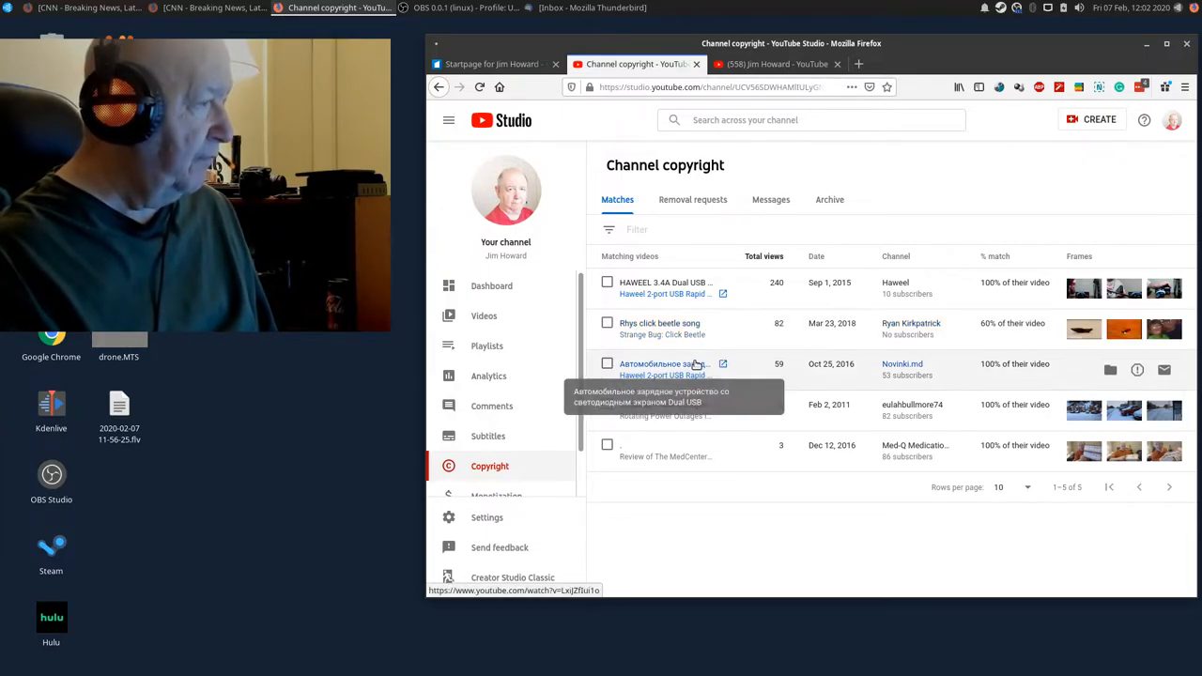
mouse_move(742, 466)
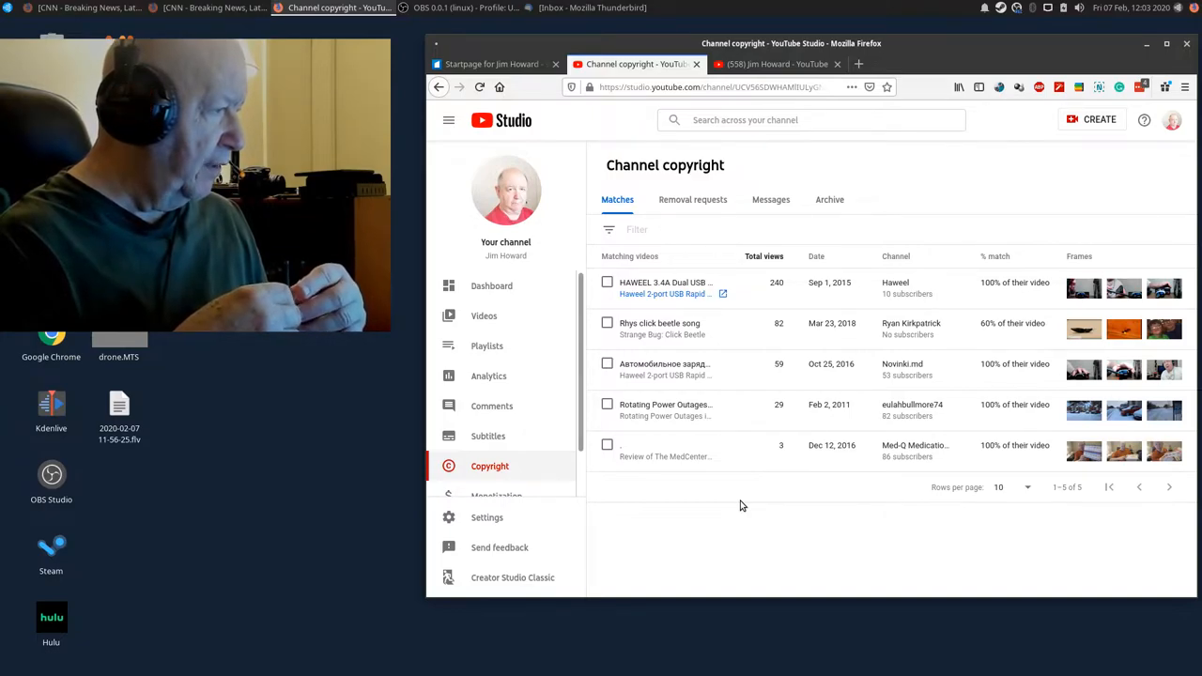
mouse_move(751, 451)
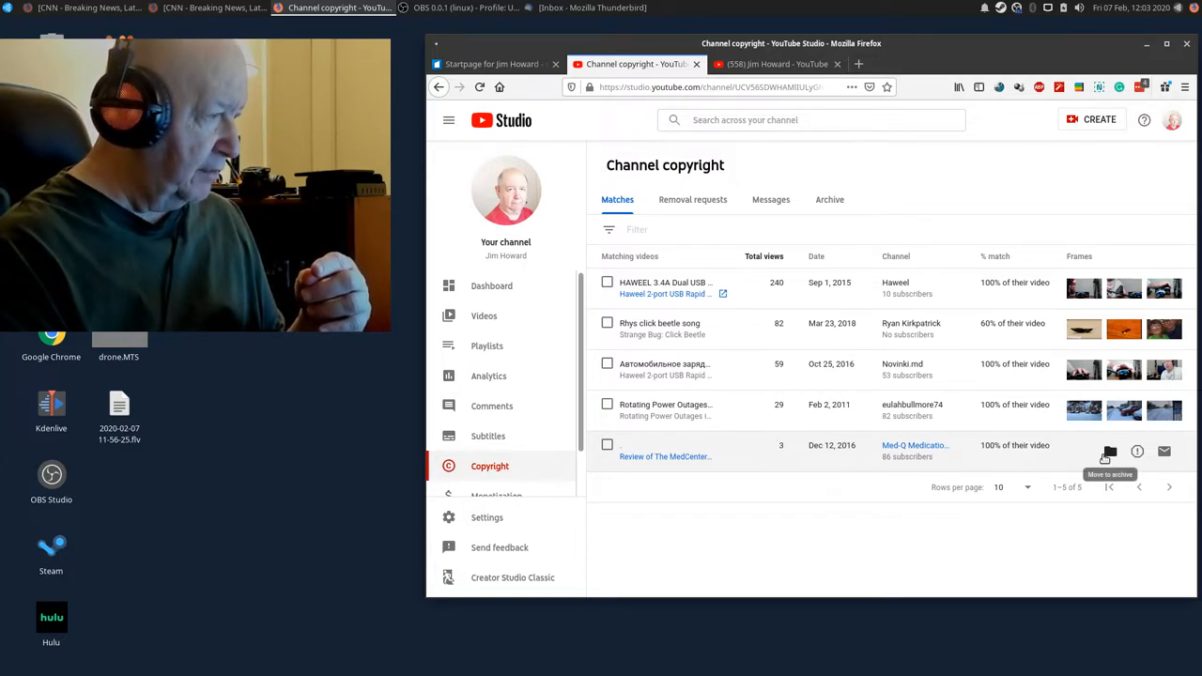
mouse_move(883, 506)
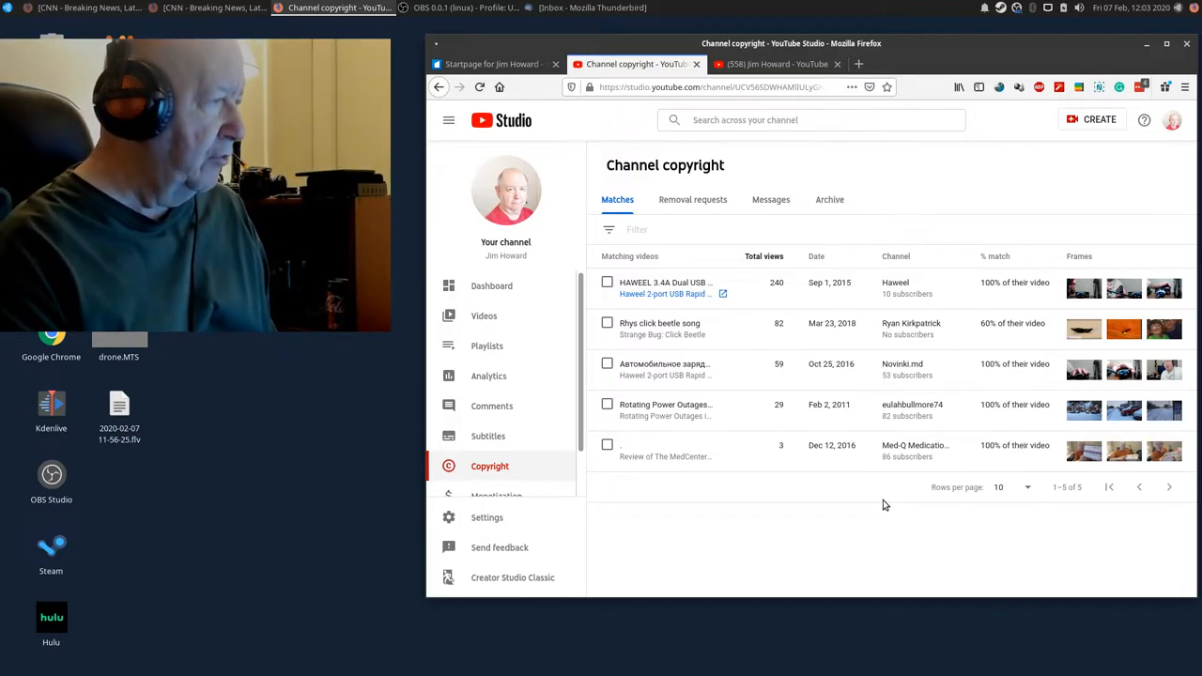
mouse_move(864, 466)
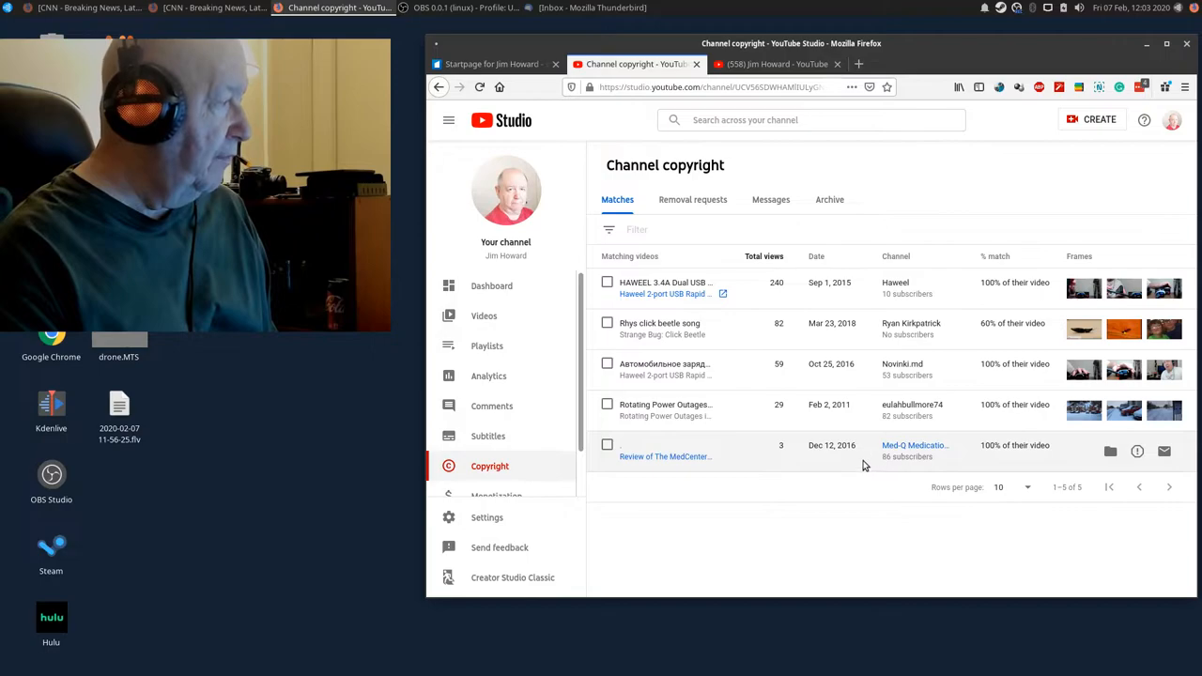
mouse_move(731, 339)
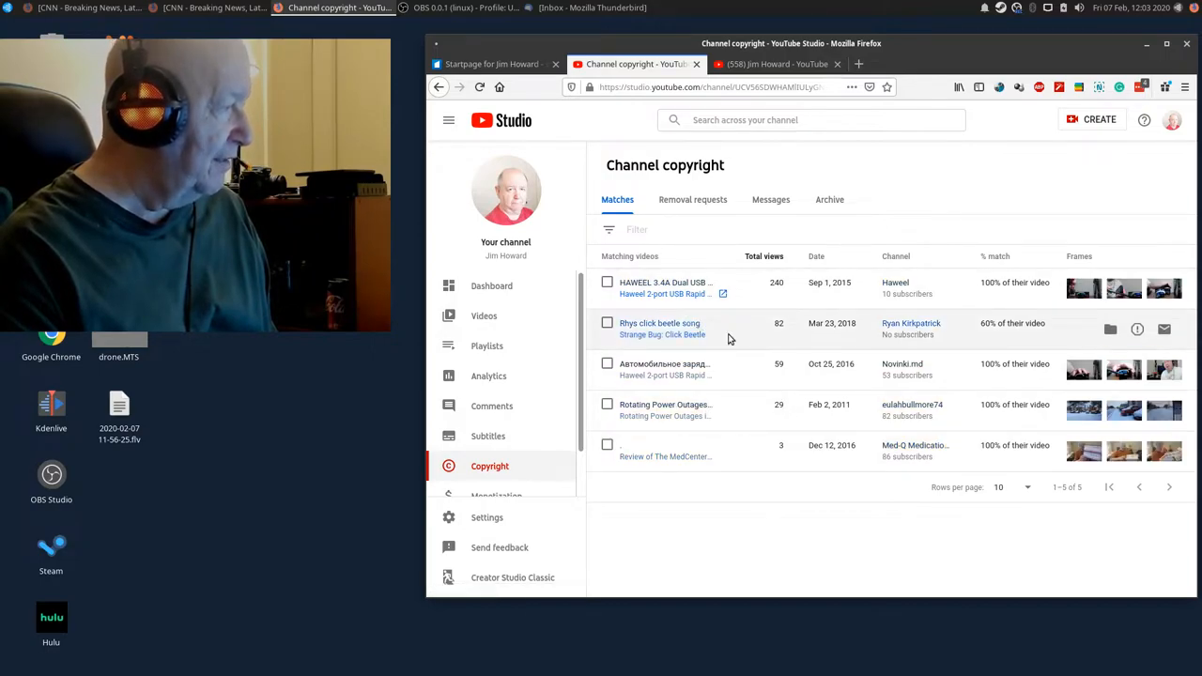
mouse_move(732, 338)
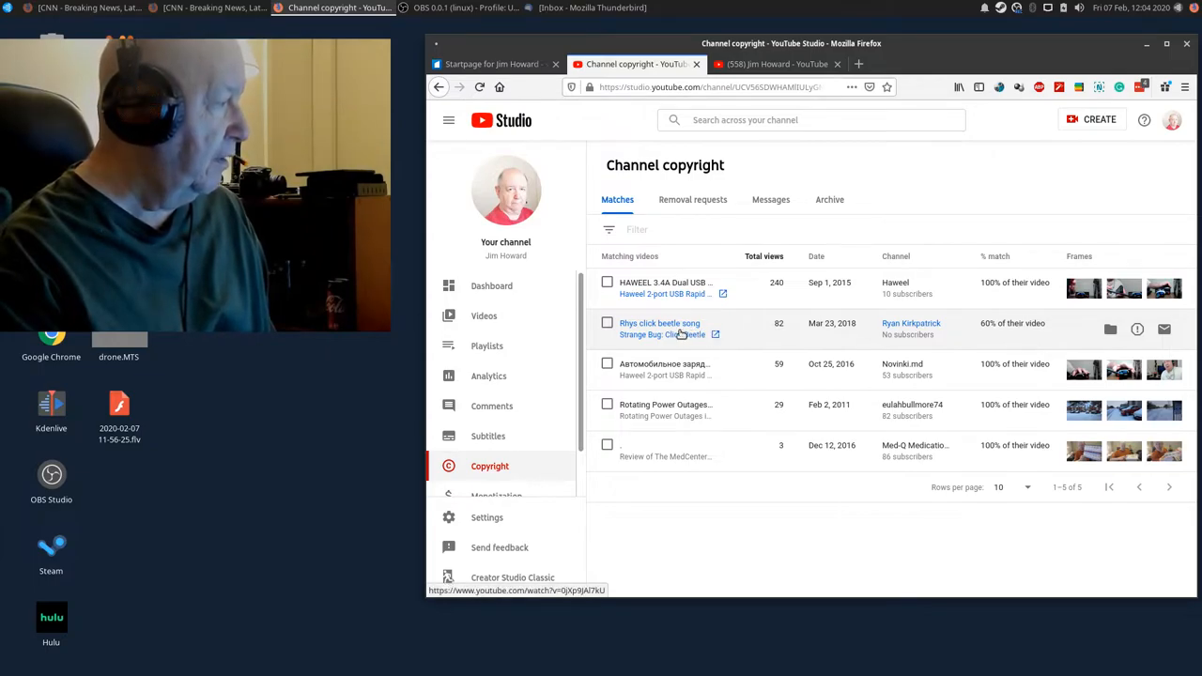
Open the matched 'Rhys click beetle song' video from the copyright Matches list.
left_click(660, 323)
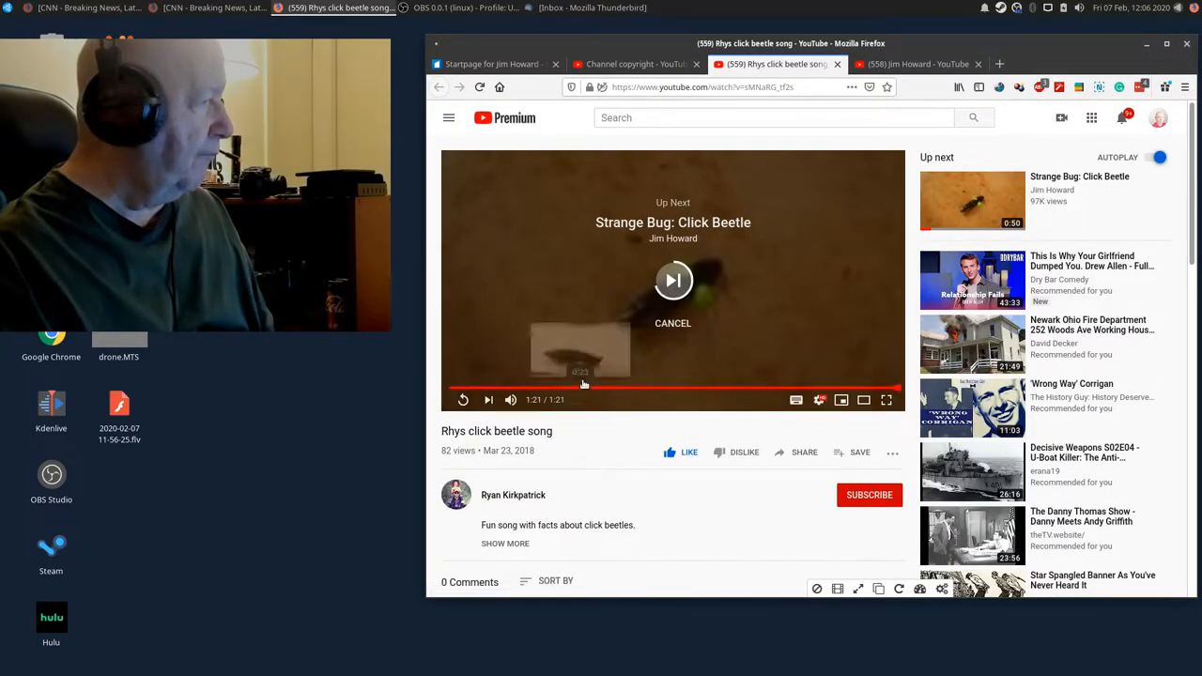
mouse_move(838, 64)
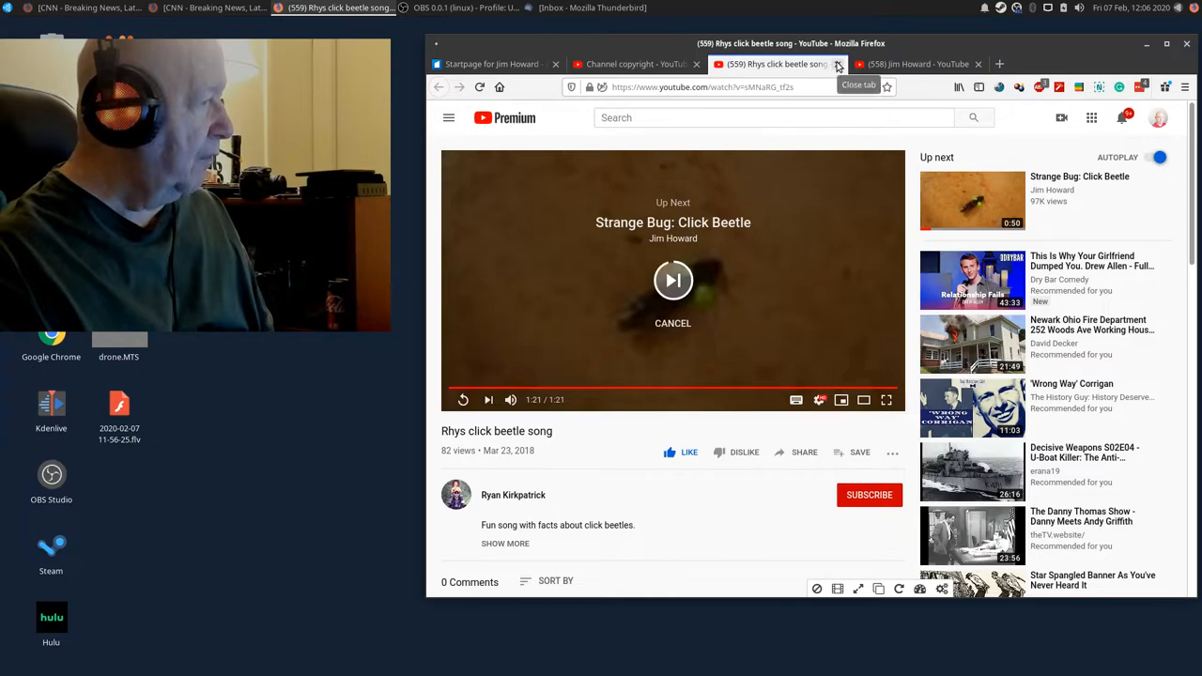
Close the click beetle song video and show the Channel videos page with the channel's own uploads.
left_click(672, 280)
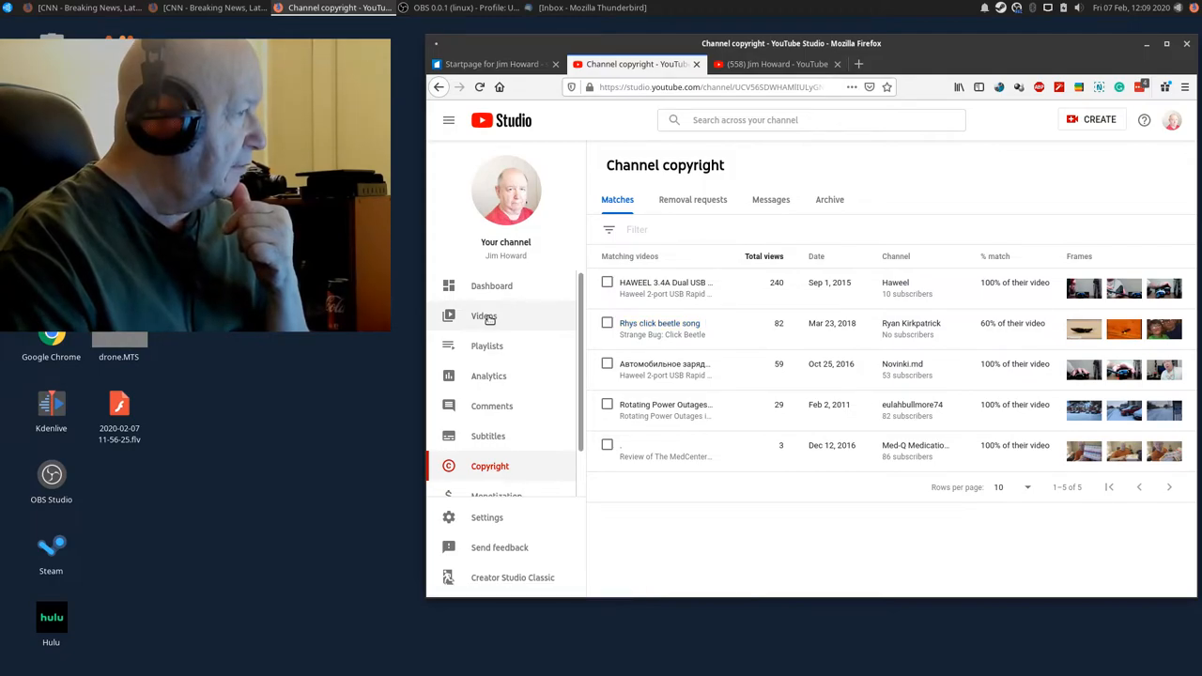
left_click(485, 315)
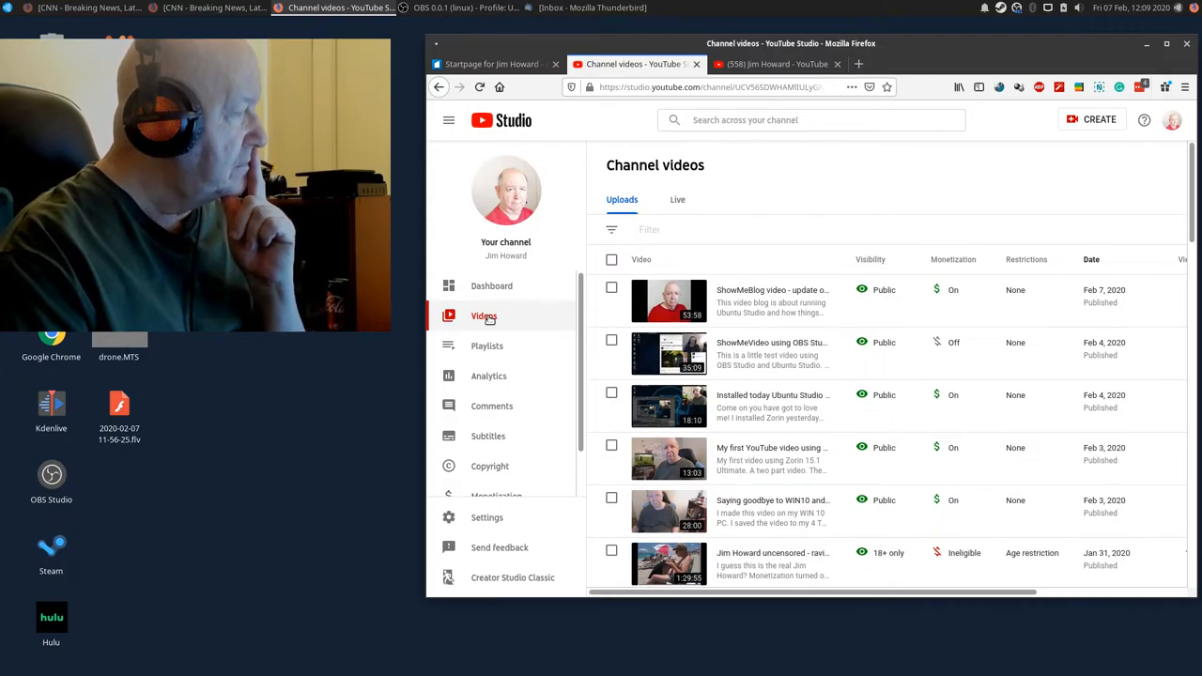
mouse_move(489, 376)
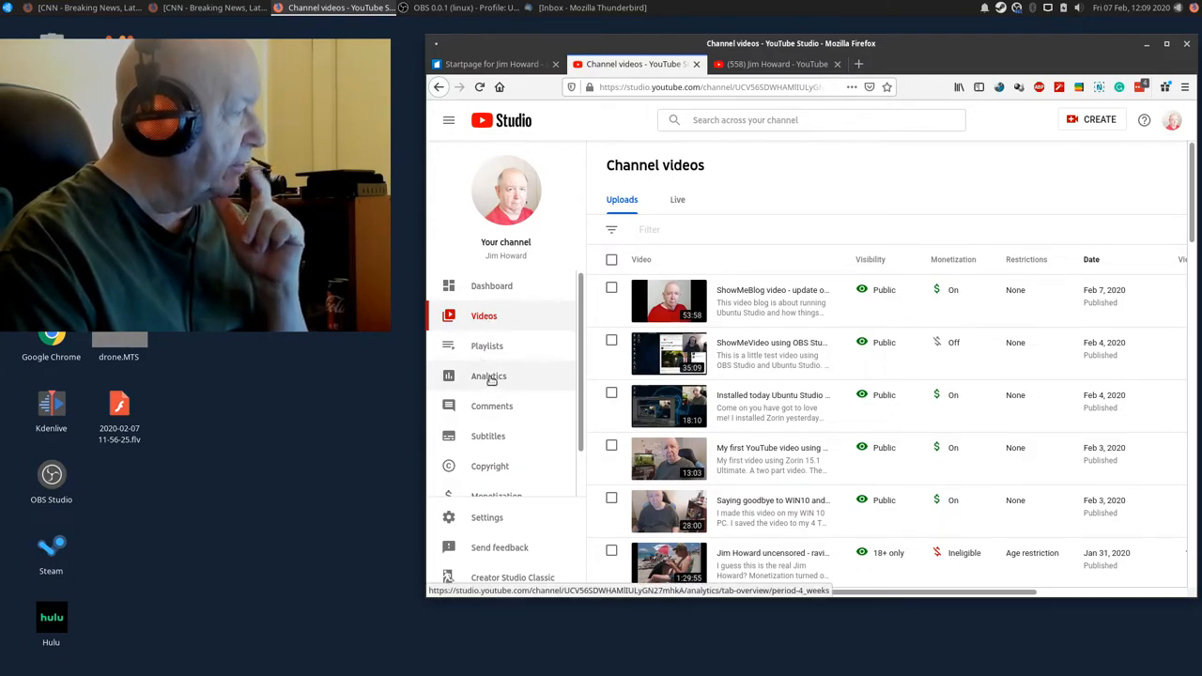
Show the 28-day Channel analytics overview and bring 'Your top videos in this period' into view.
left_click(488, 376)
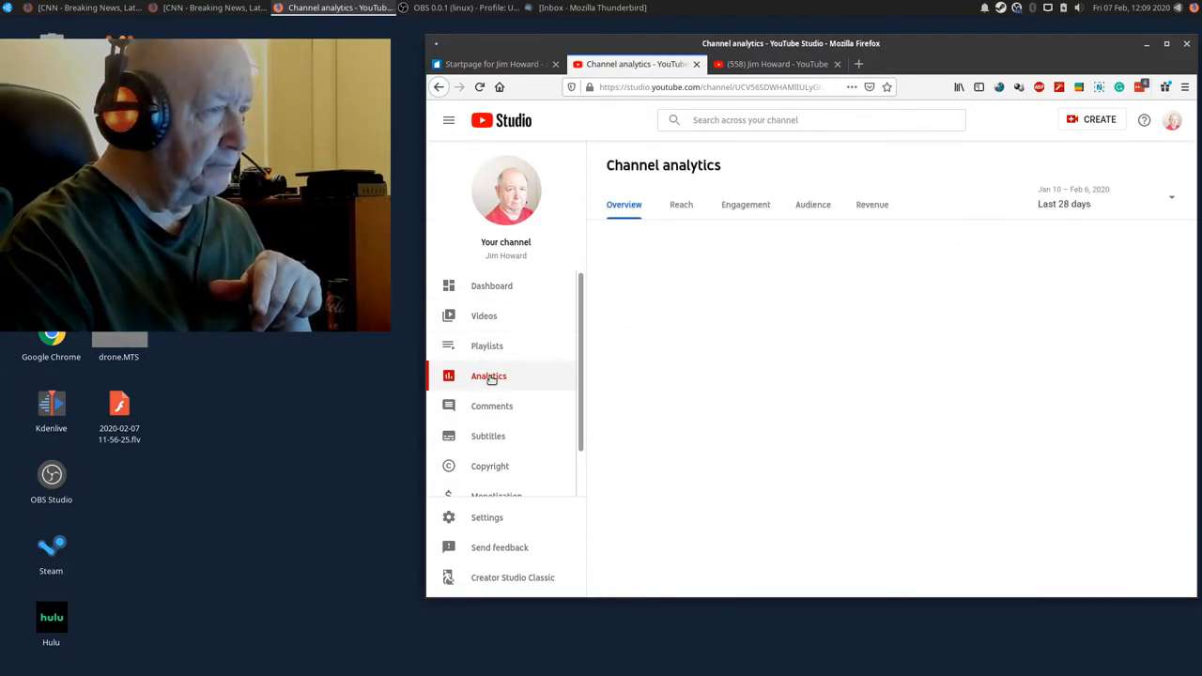
left_click(489, 376)
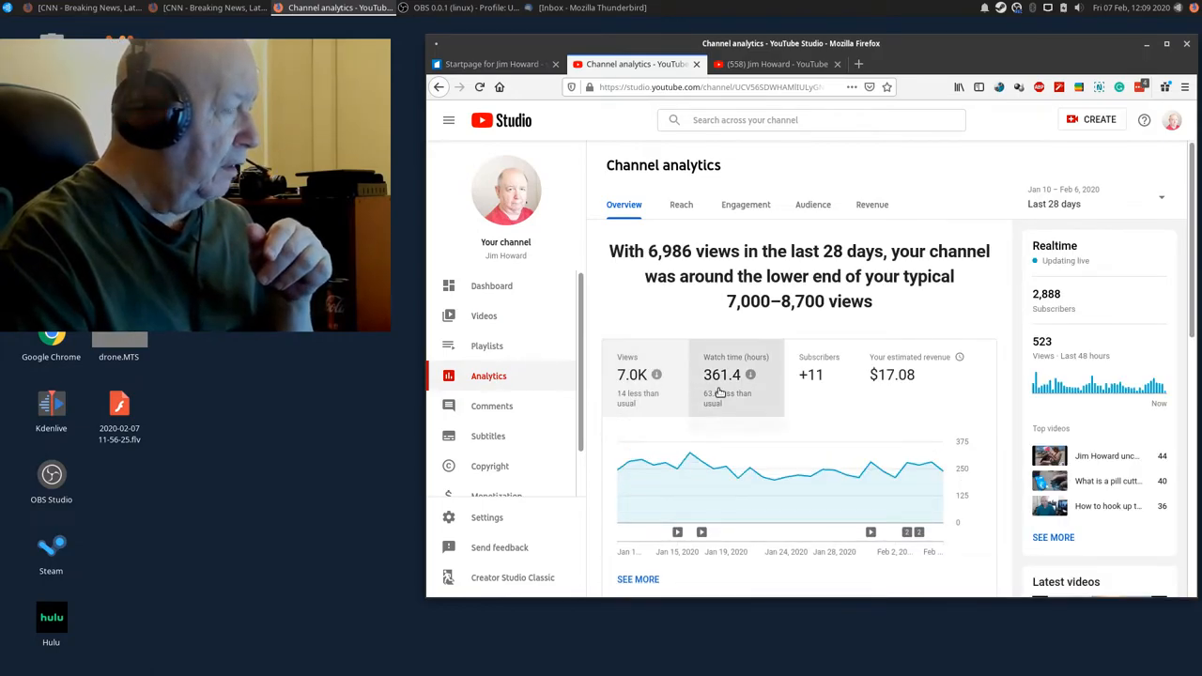
scroll("down", 3)
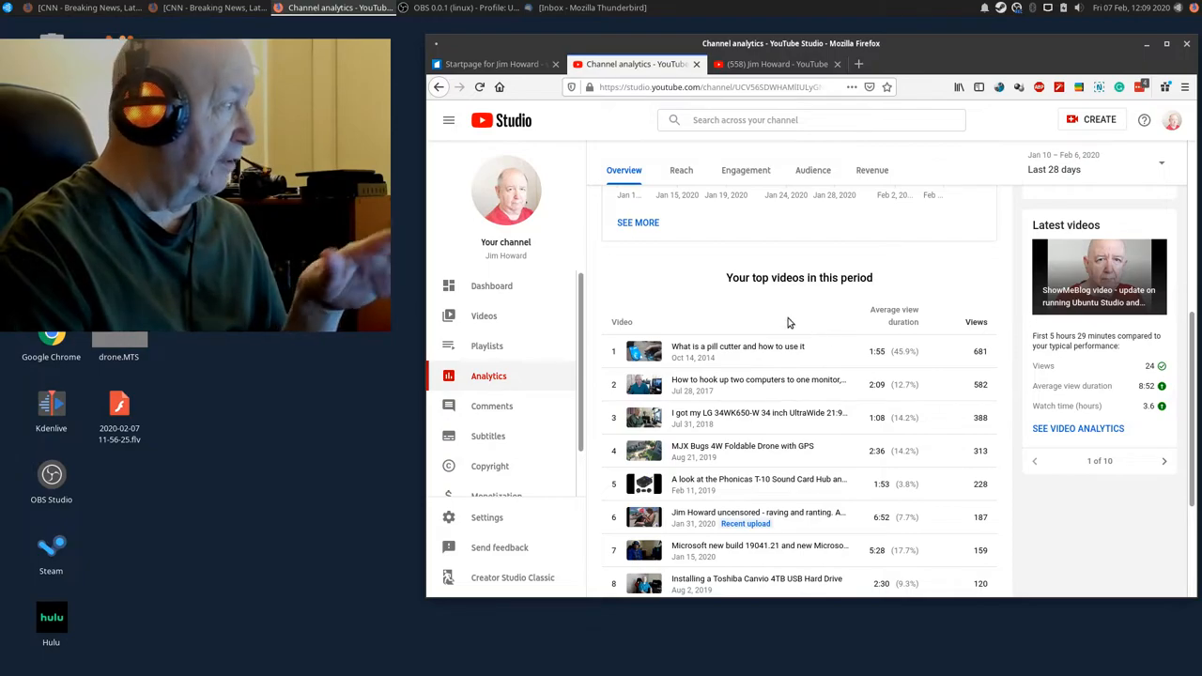
scroll("down", 3)
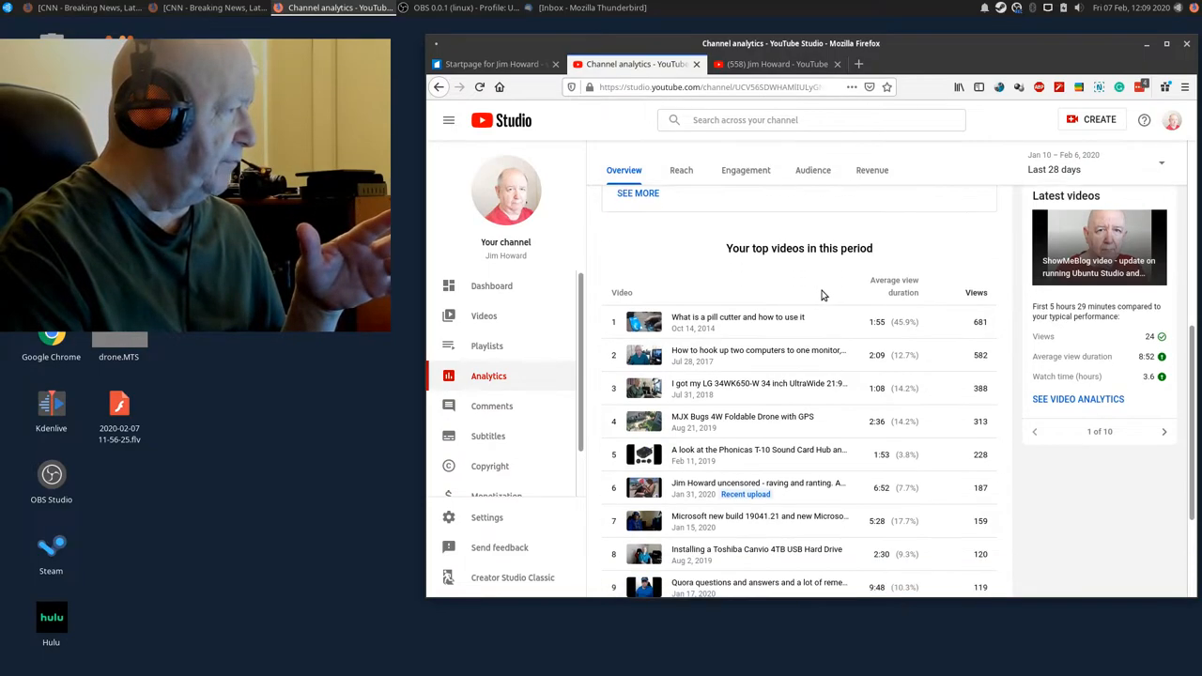
scroll("down", 3)
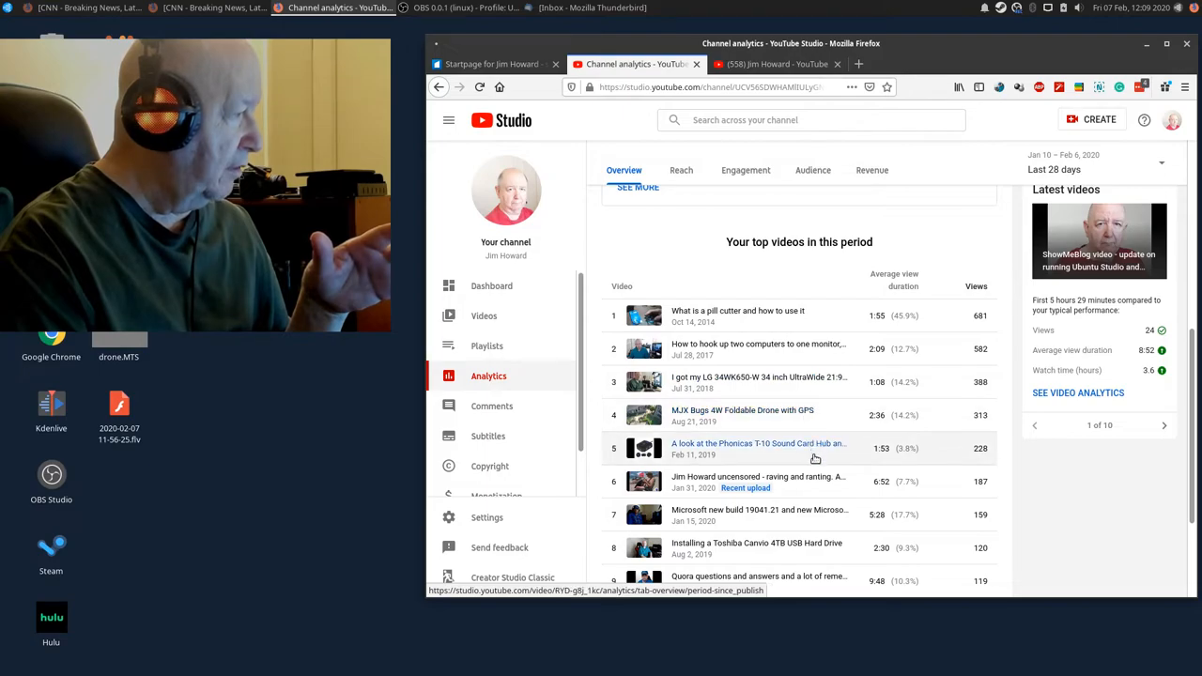
scroll("down", 3)
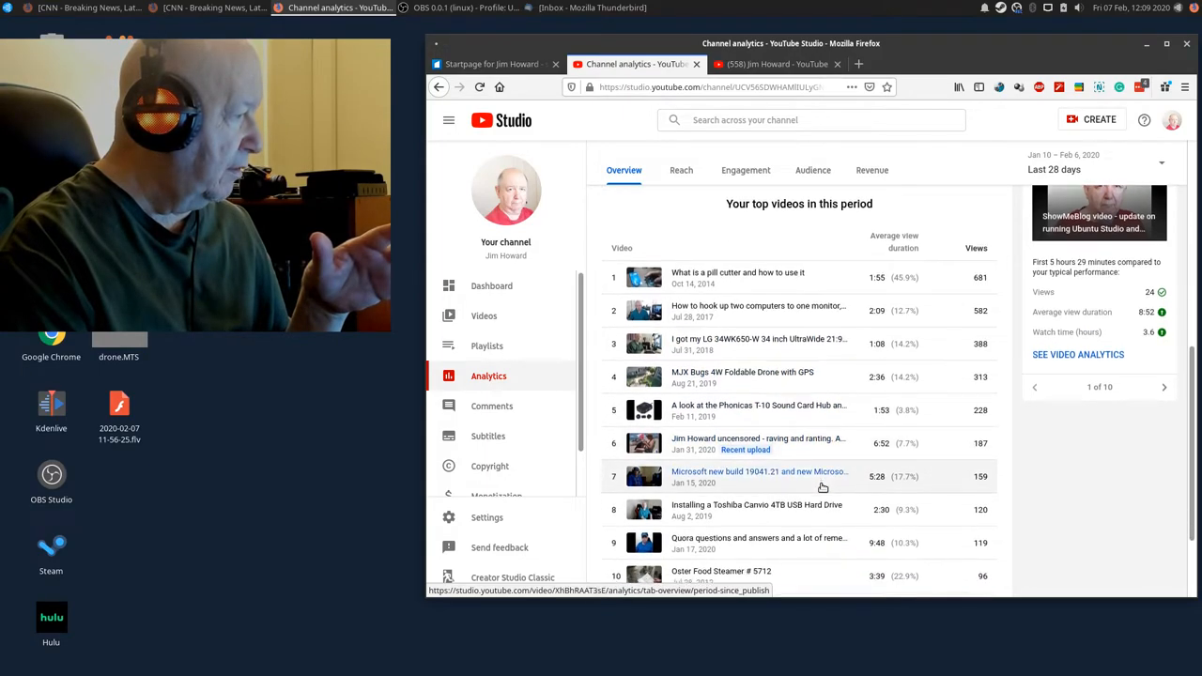
scroll("down", 3)
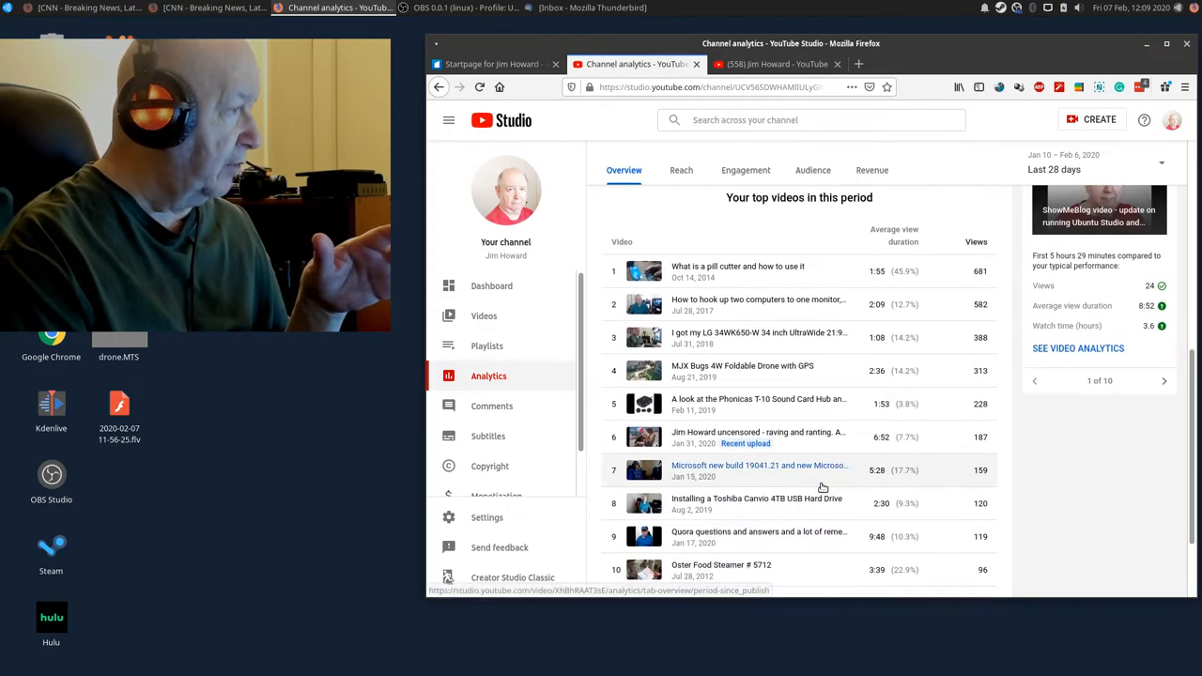
scroll("down", 3)
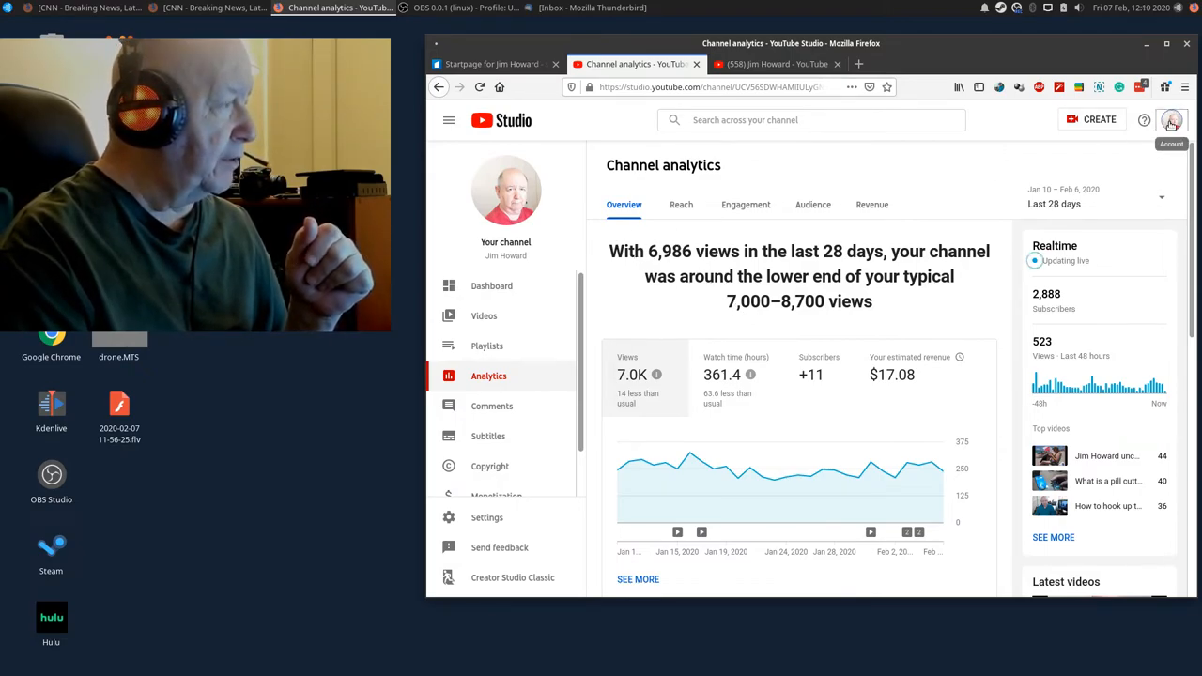
Bring up the account options menu from the profile avatar, closing and reopening it once.
left_click(1173, 120)
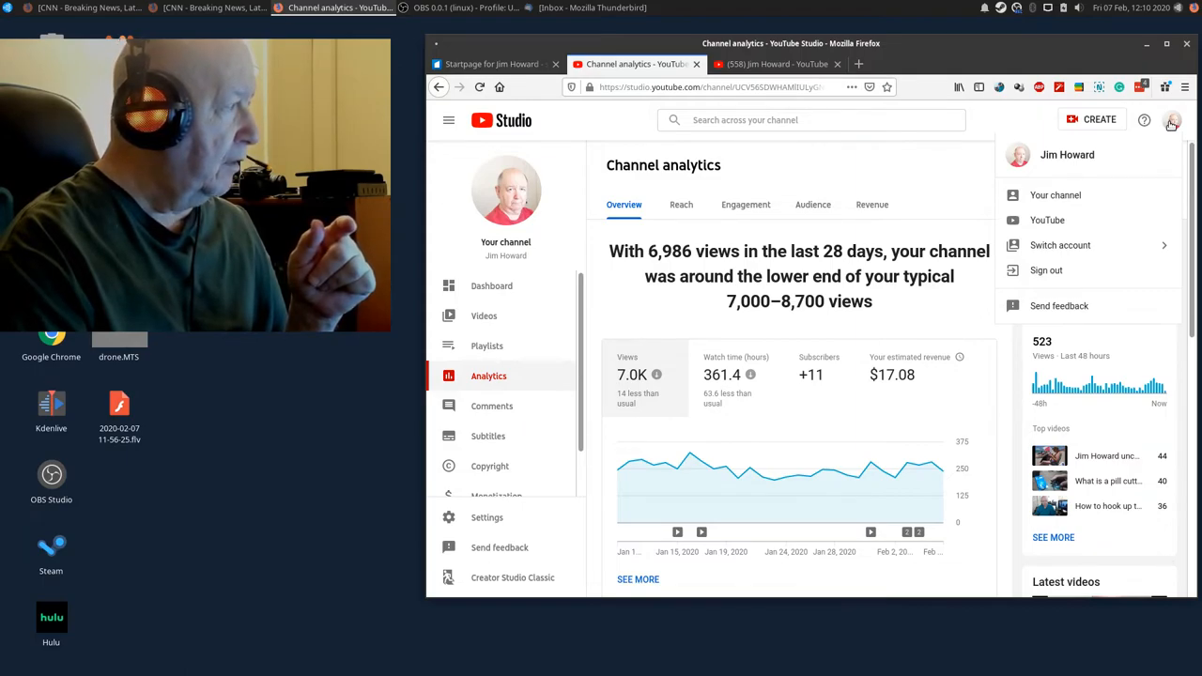
mouse_move(507, 192)
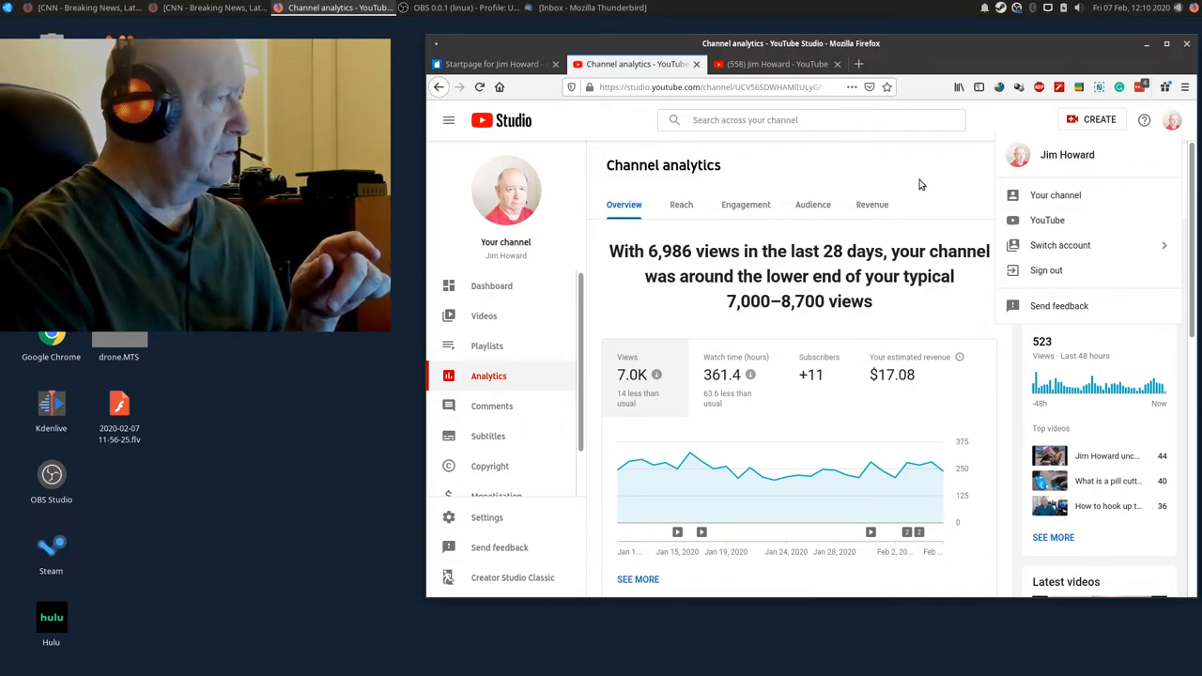
left_click(1172, 121)
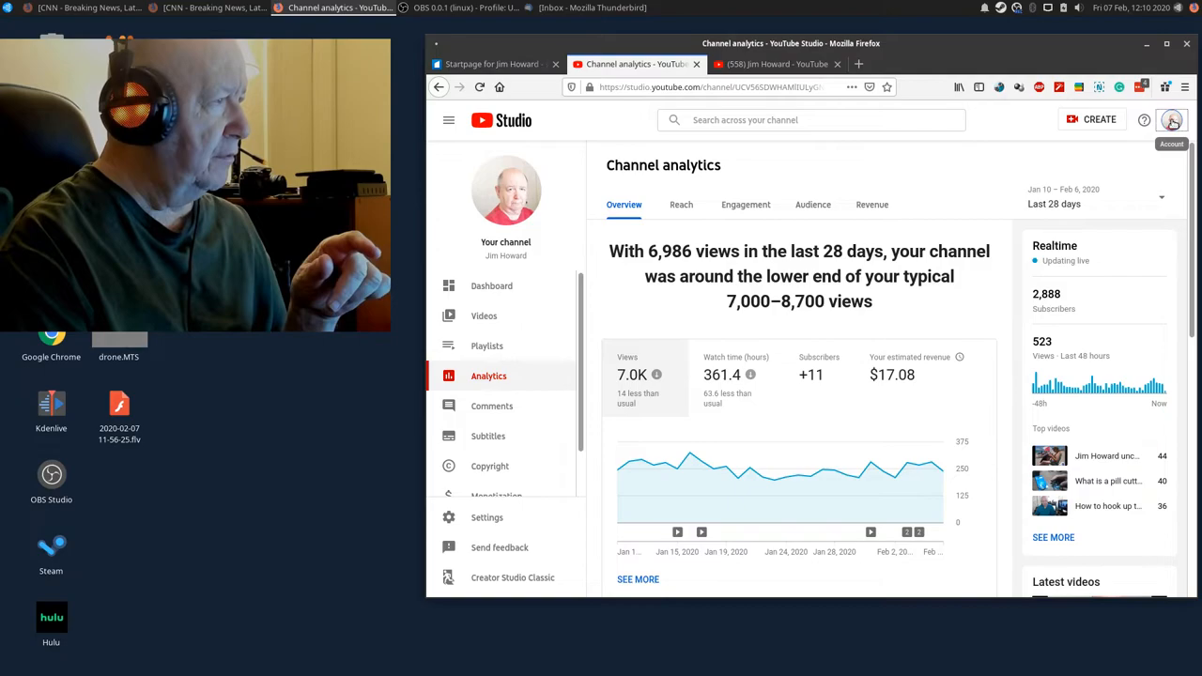
left_click(1172, 121)
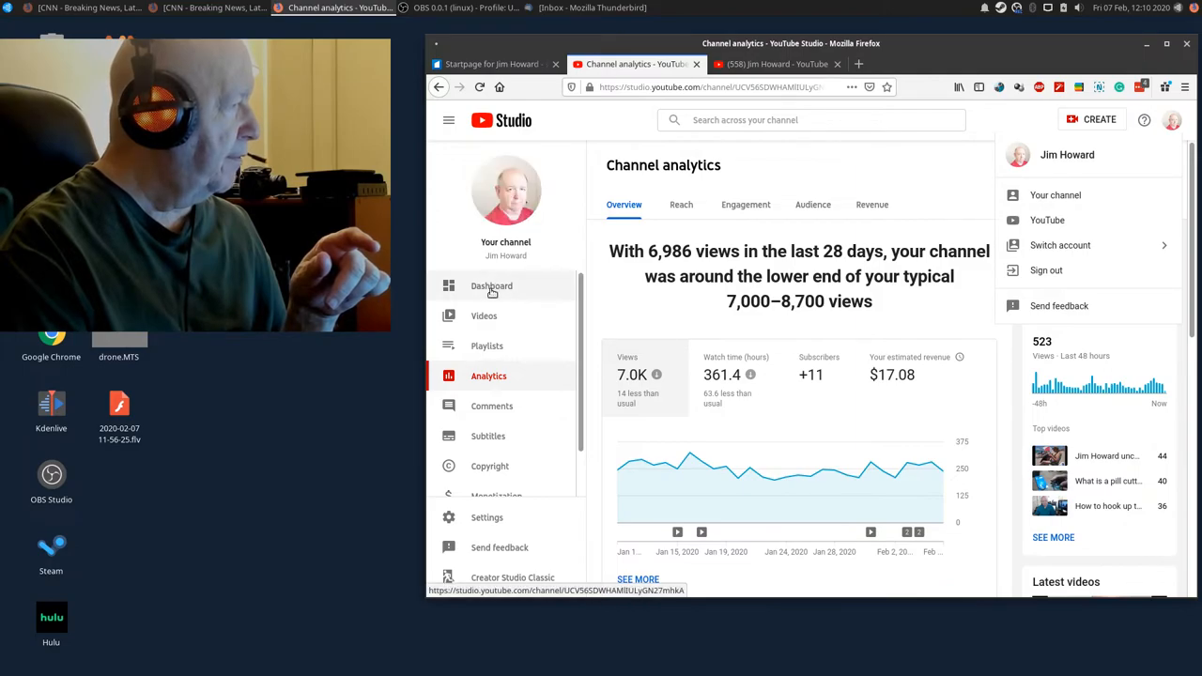
Go to the Studio dashboard, then choose 'Your channel' to reach Jim Howard's public YouTube page.
left_click(492, 285)
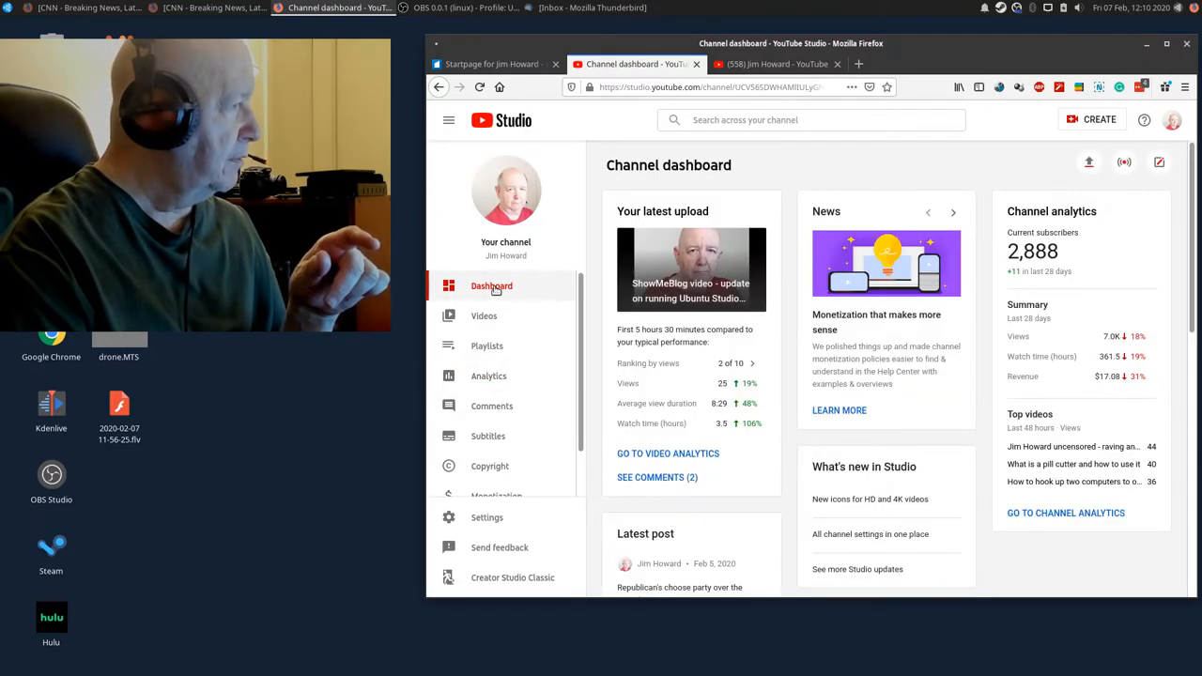
mouse_move(1172, 120)
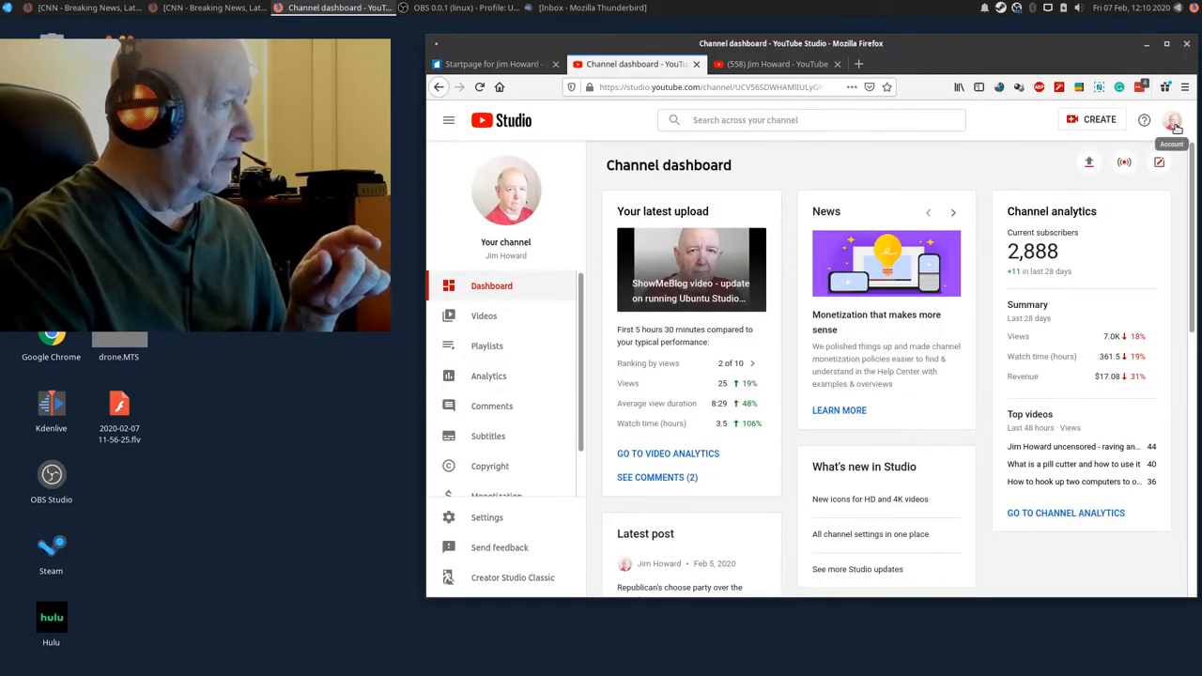
left_click(1173, 120)
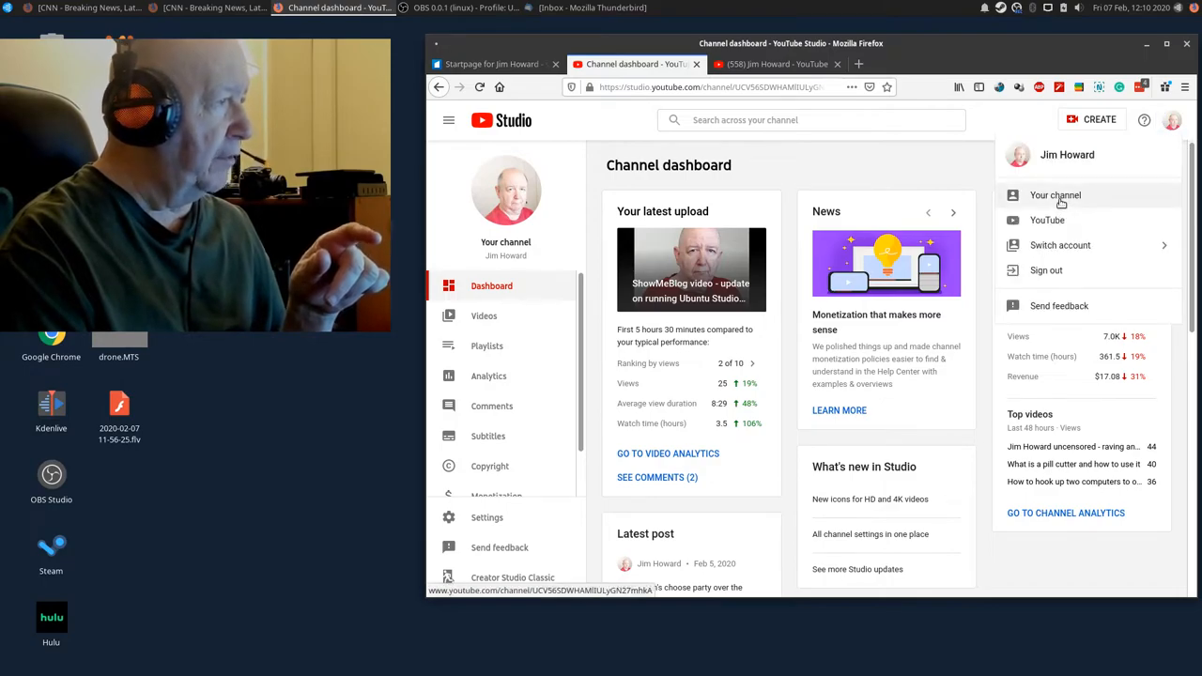
left_click(1056, 196)
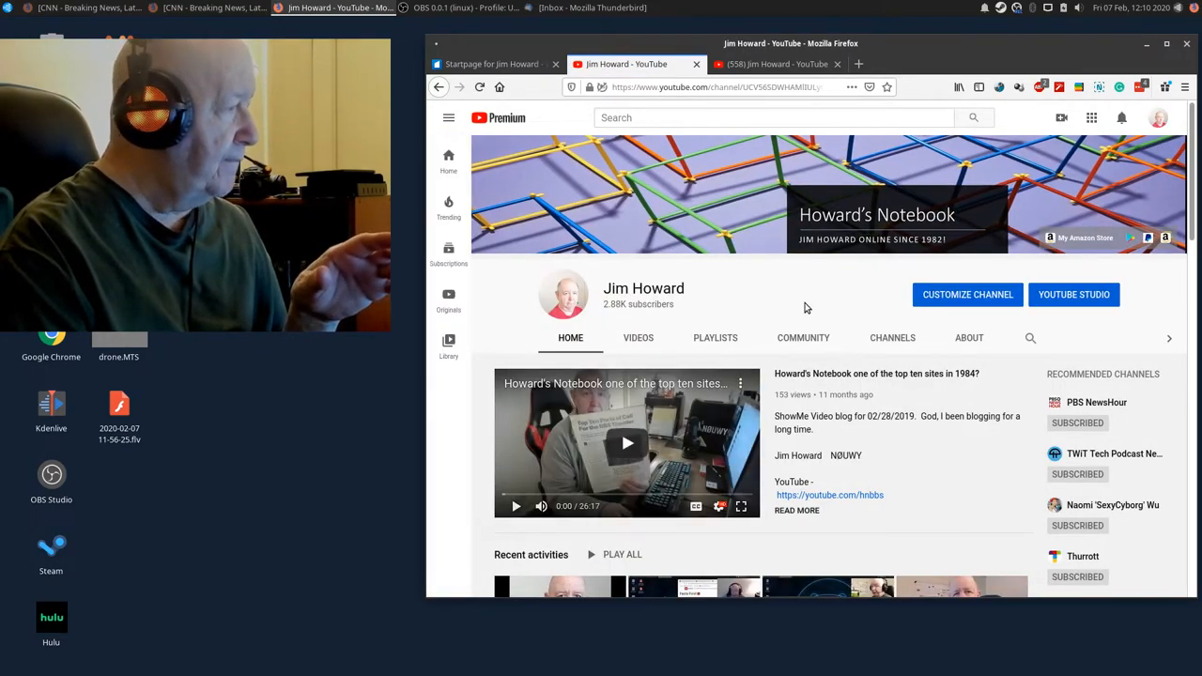
scroll("down", 3)
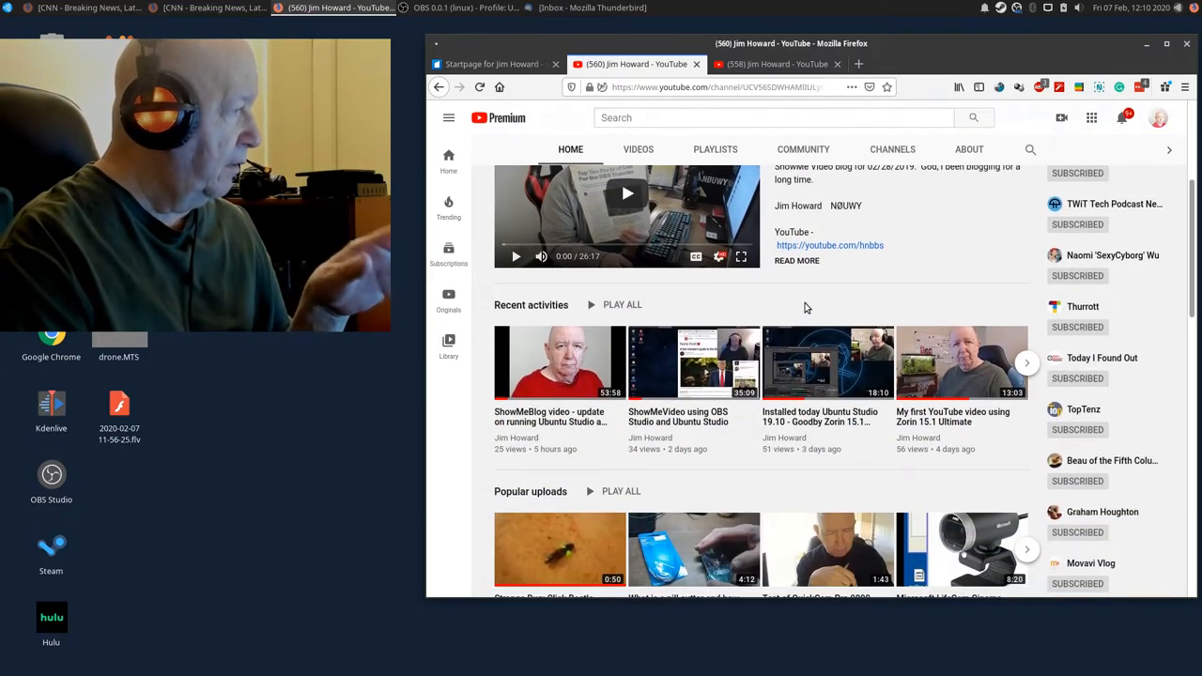
scroll("down", 3)
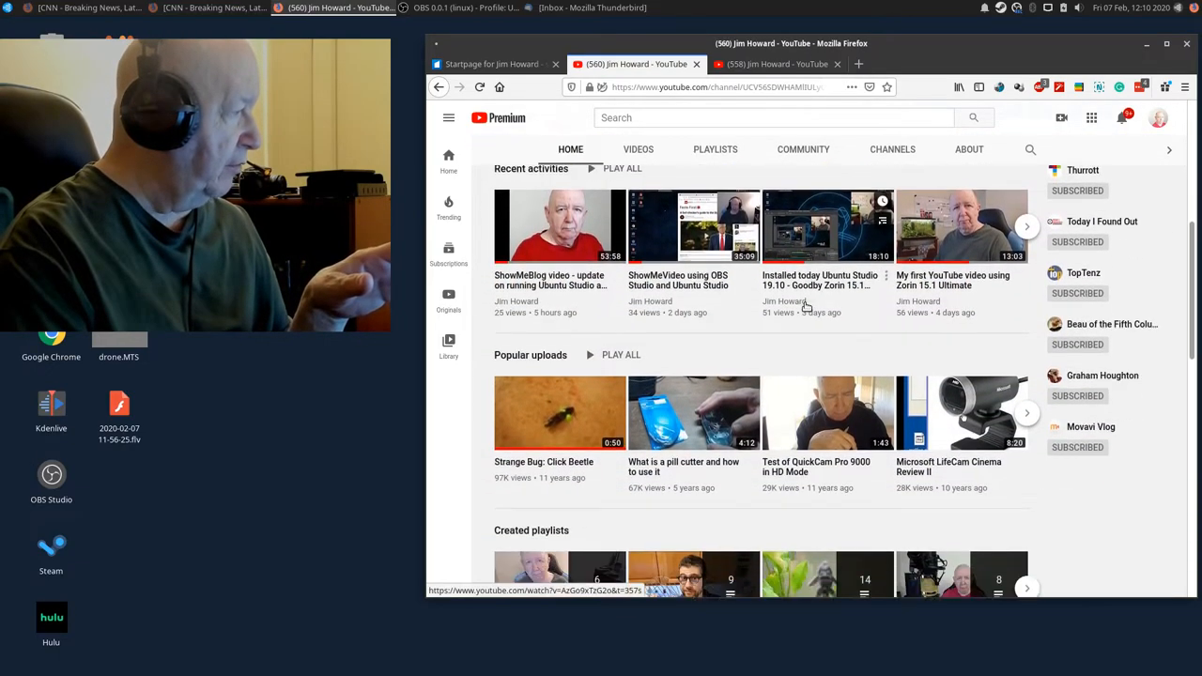
scroll("down", 3)
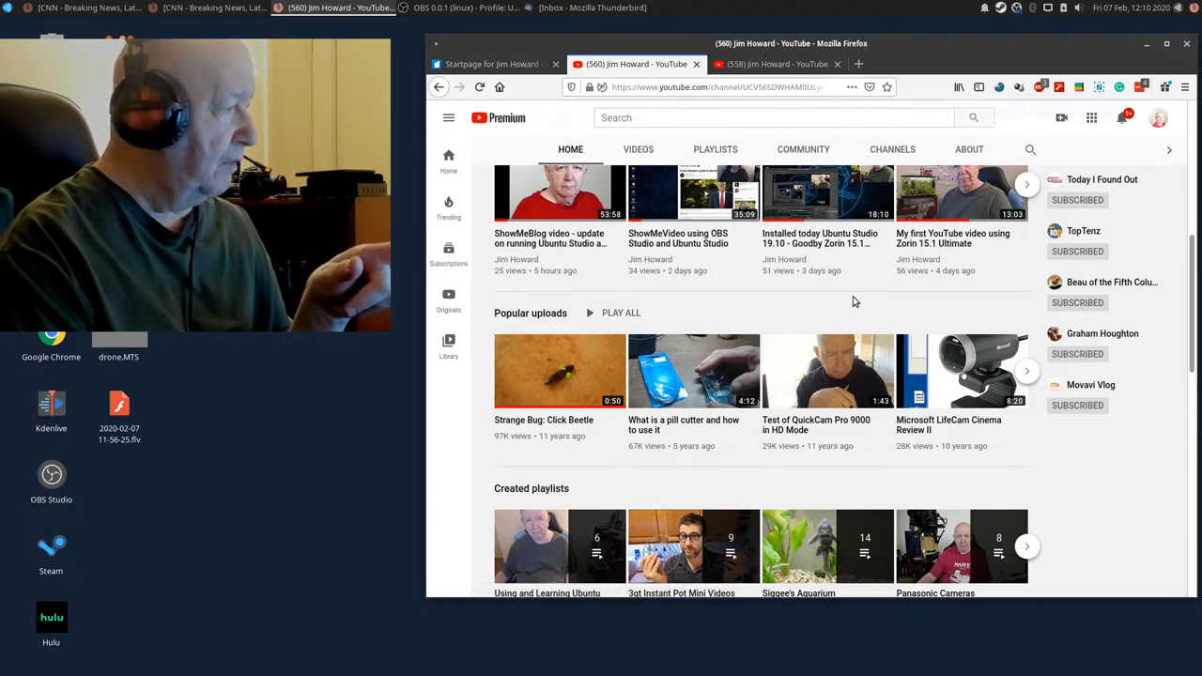
mouse_move(489, 473)
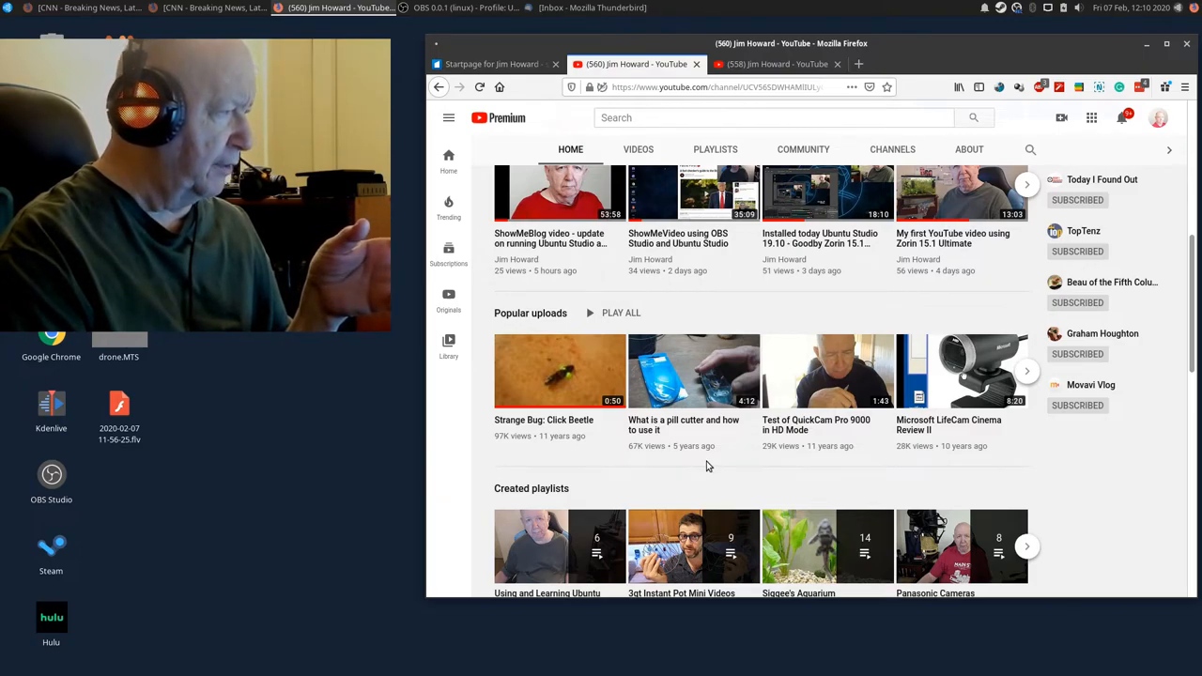
mouse_move(722, 452)
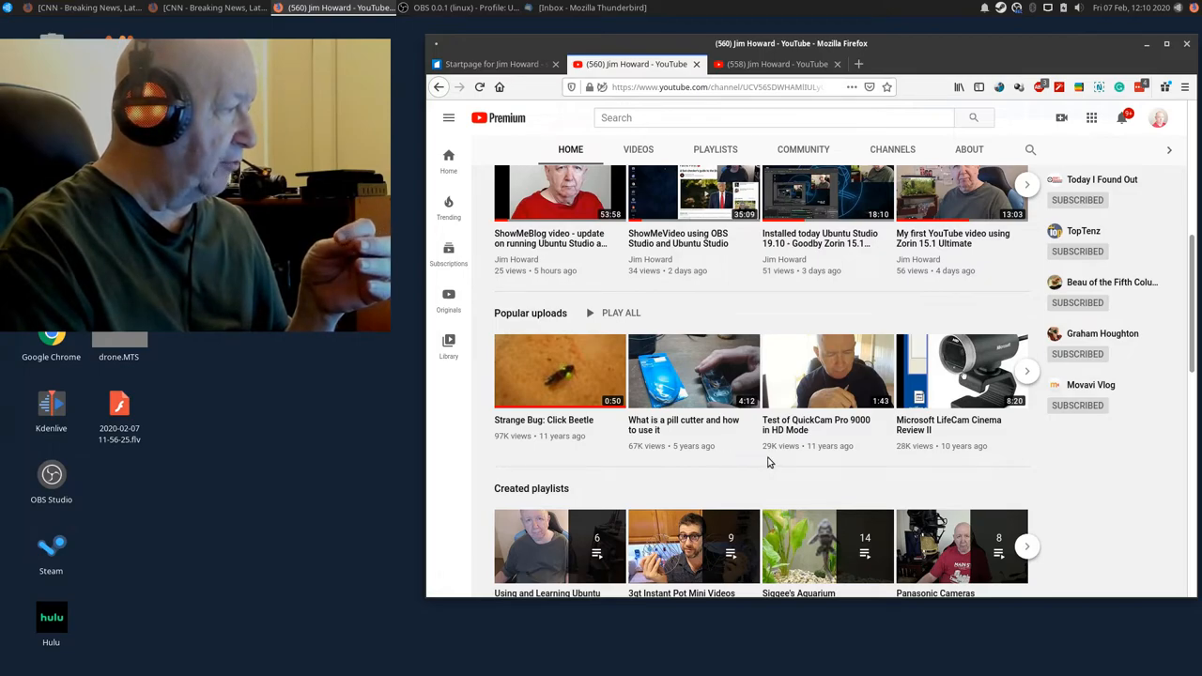
mouse_move(833, 462)
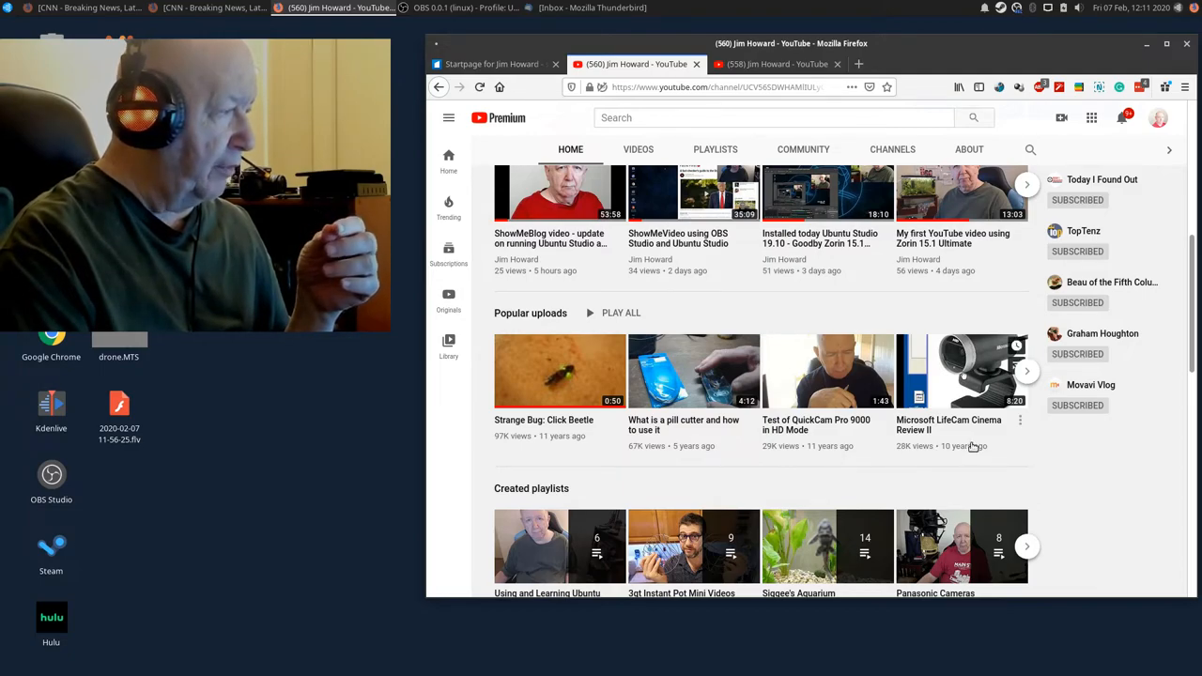
mouse_move(1075, 487)
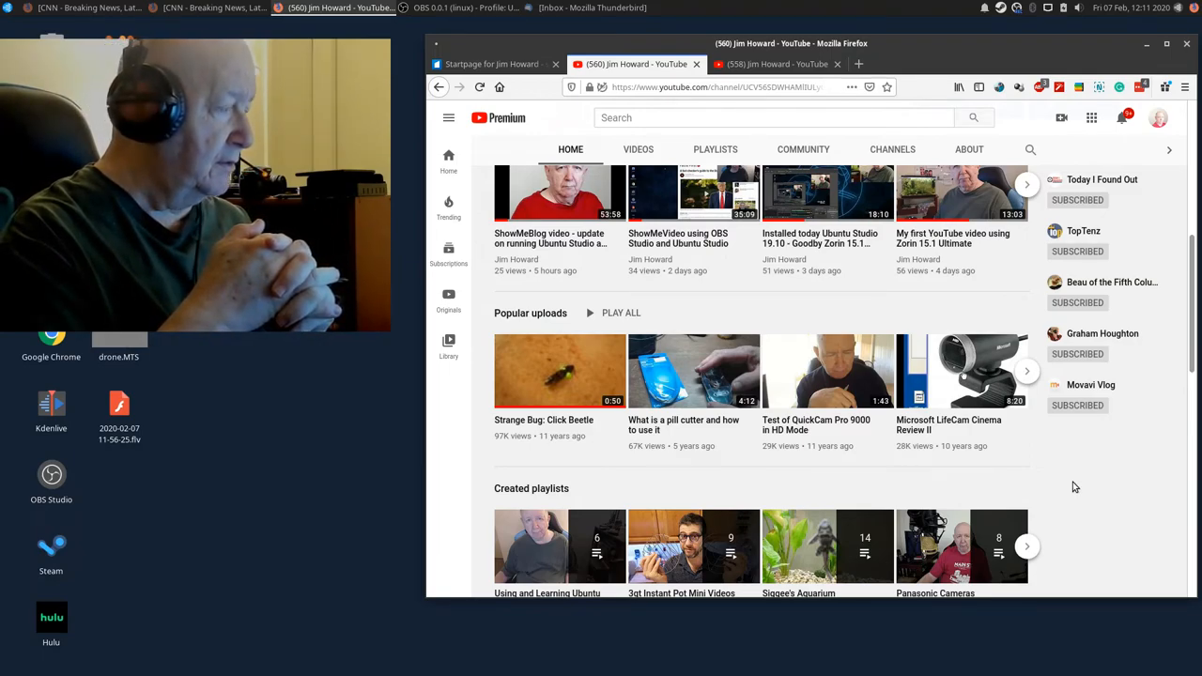
Browse down past Created playlists and the notebook playlist, then return to the banner and featured video.
scroll("down", 3)
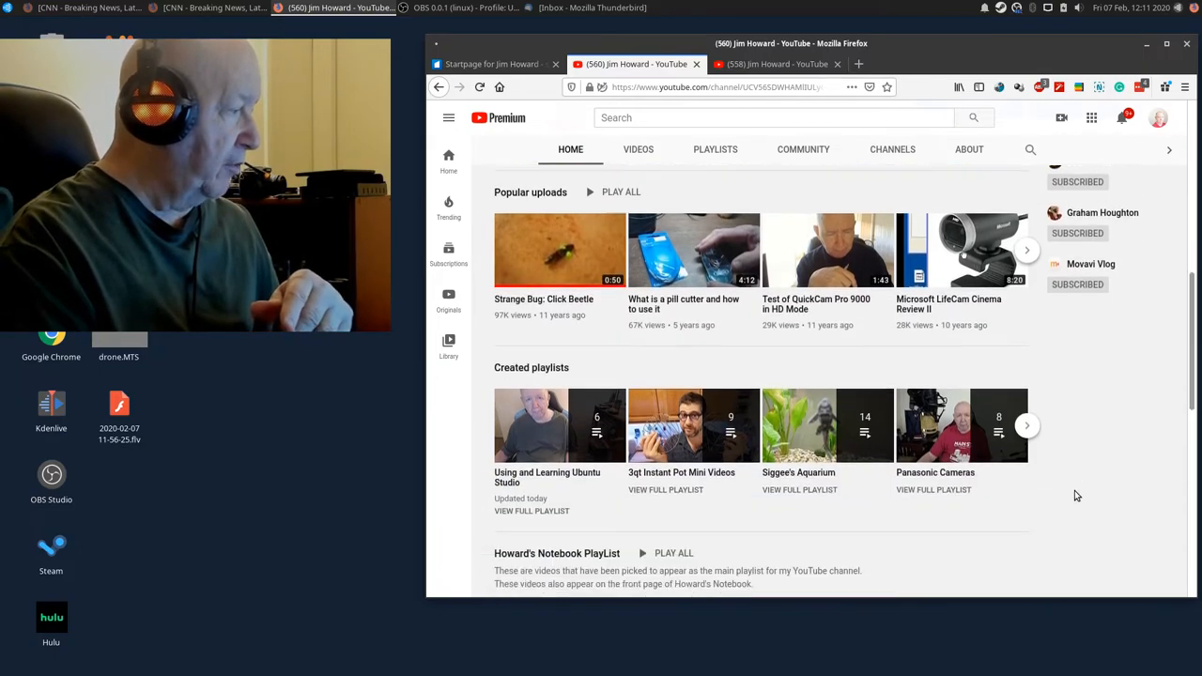
scroll("down", 3)
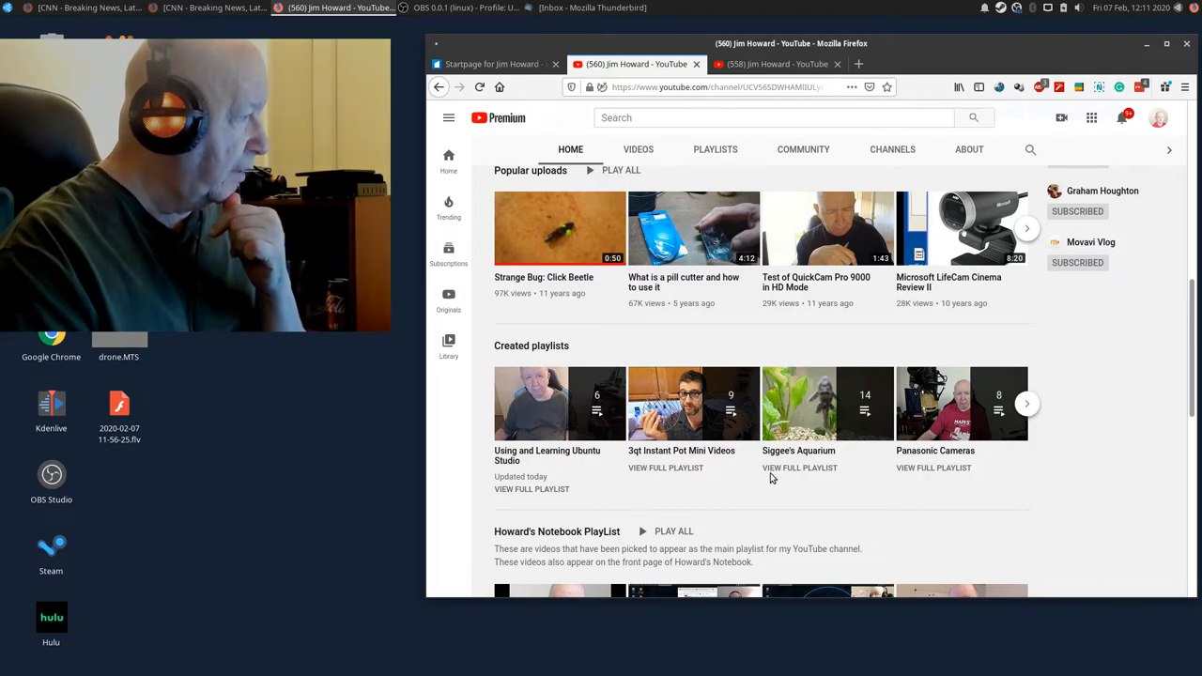
mouse_move(1025, 483)
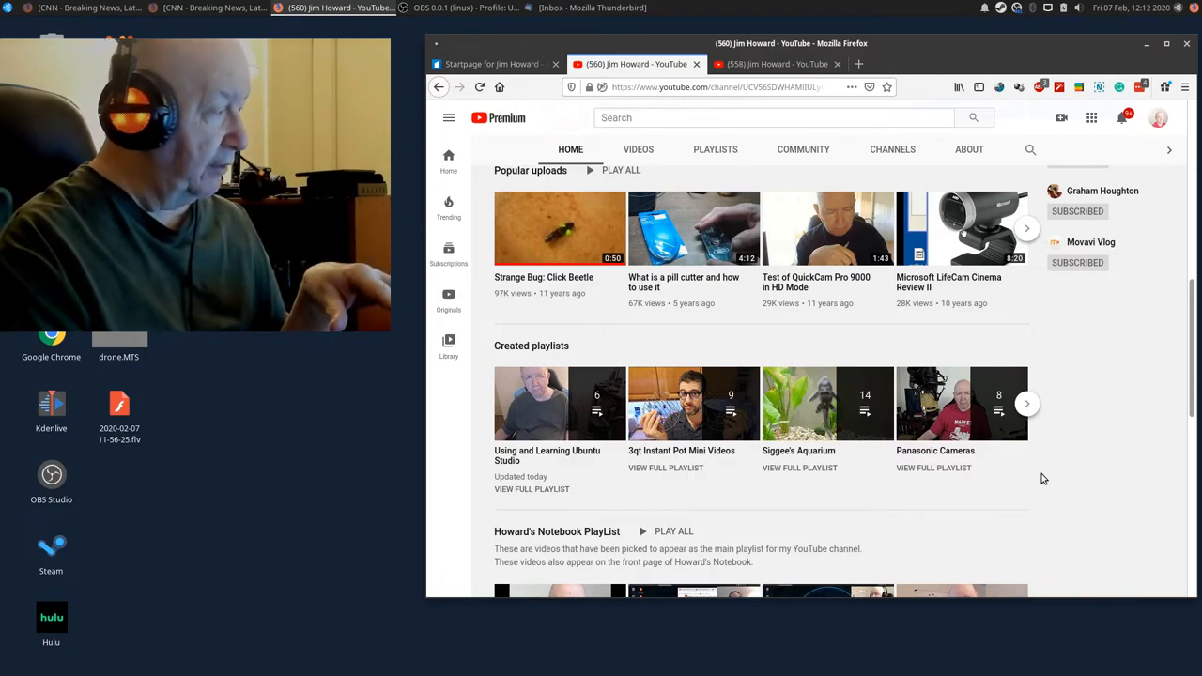
mouse_move(560, 404)
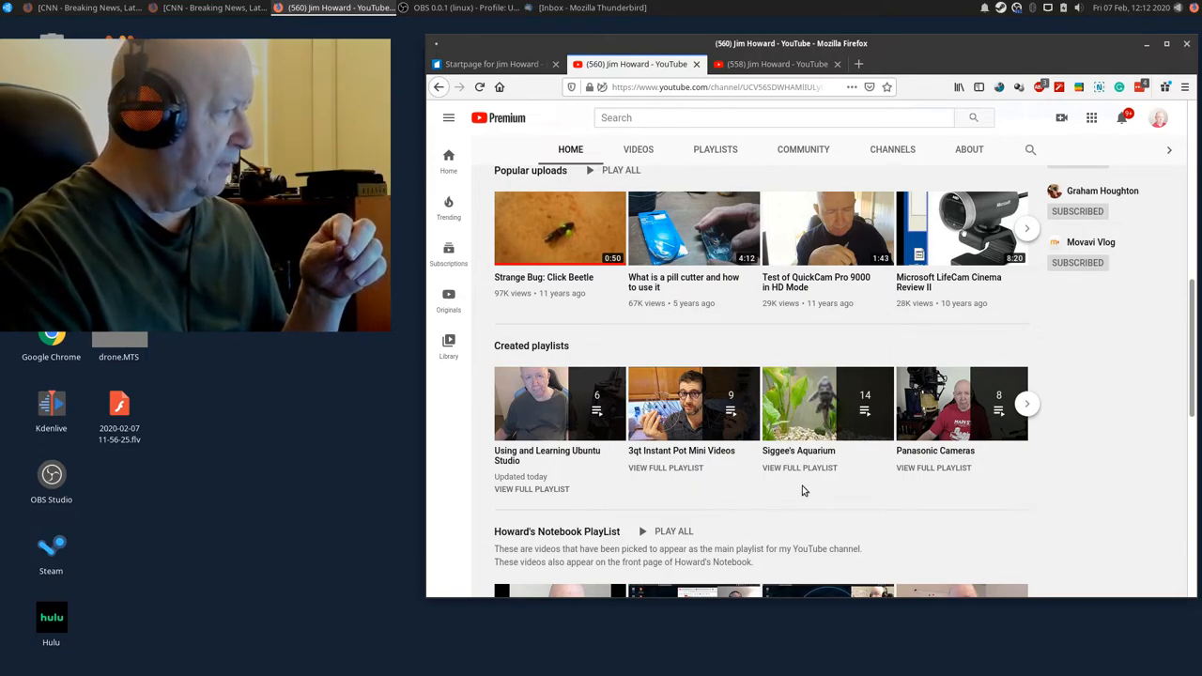
mouse_move(853, 487)
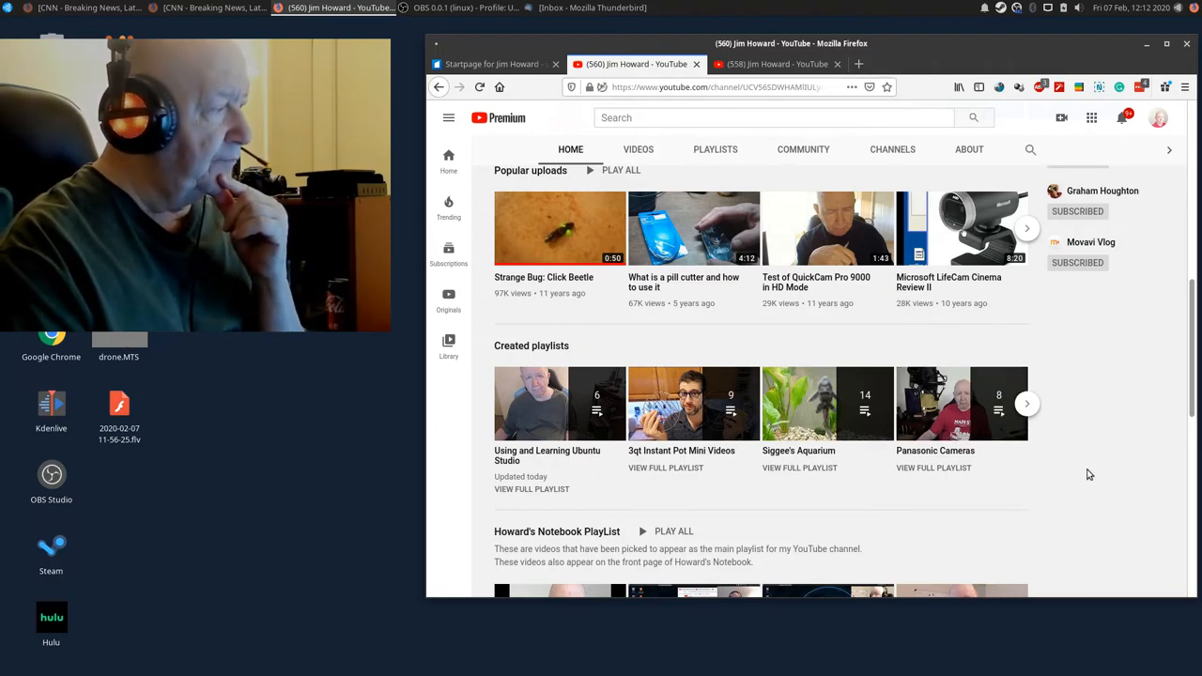
scroll("down", 3)
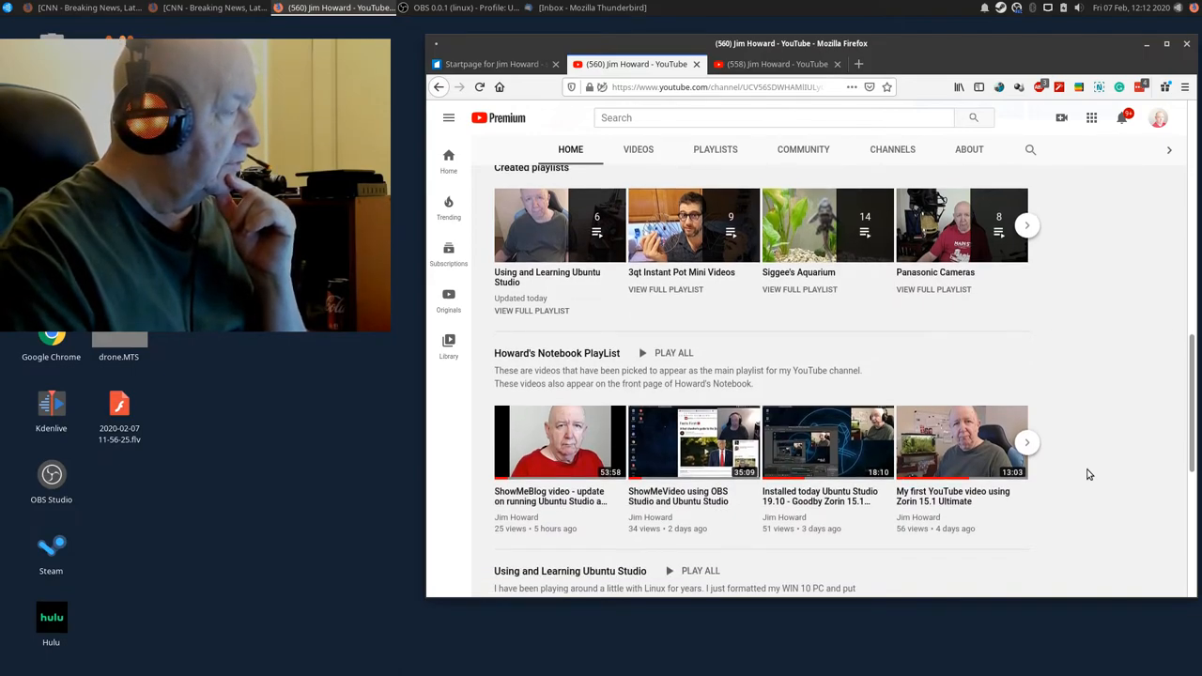
scroll("down", 3)
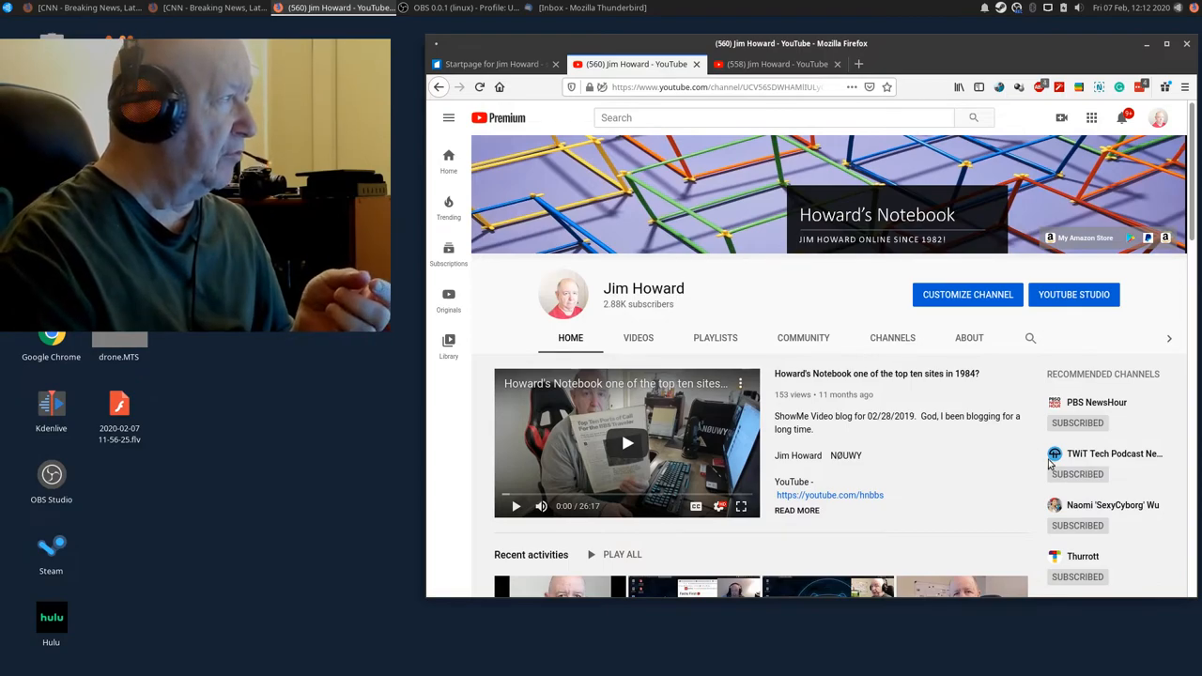
left_click(770, 64)
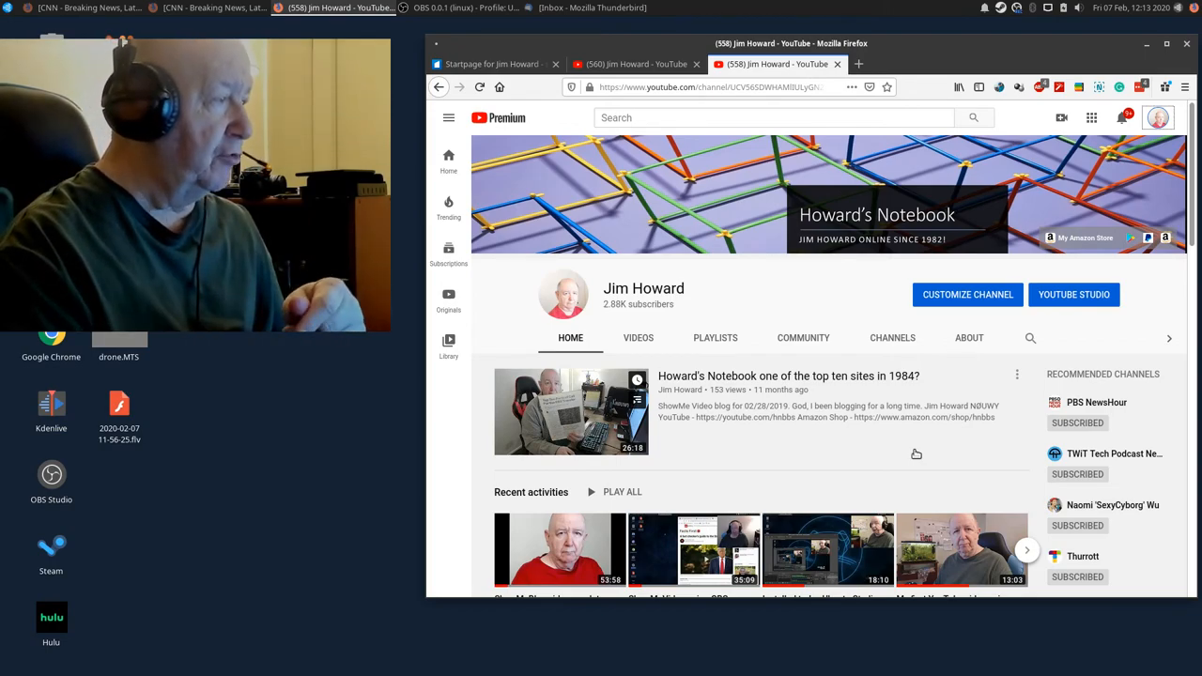
mouse_move(1075, 293)
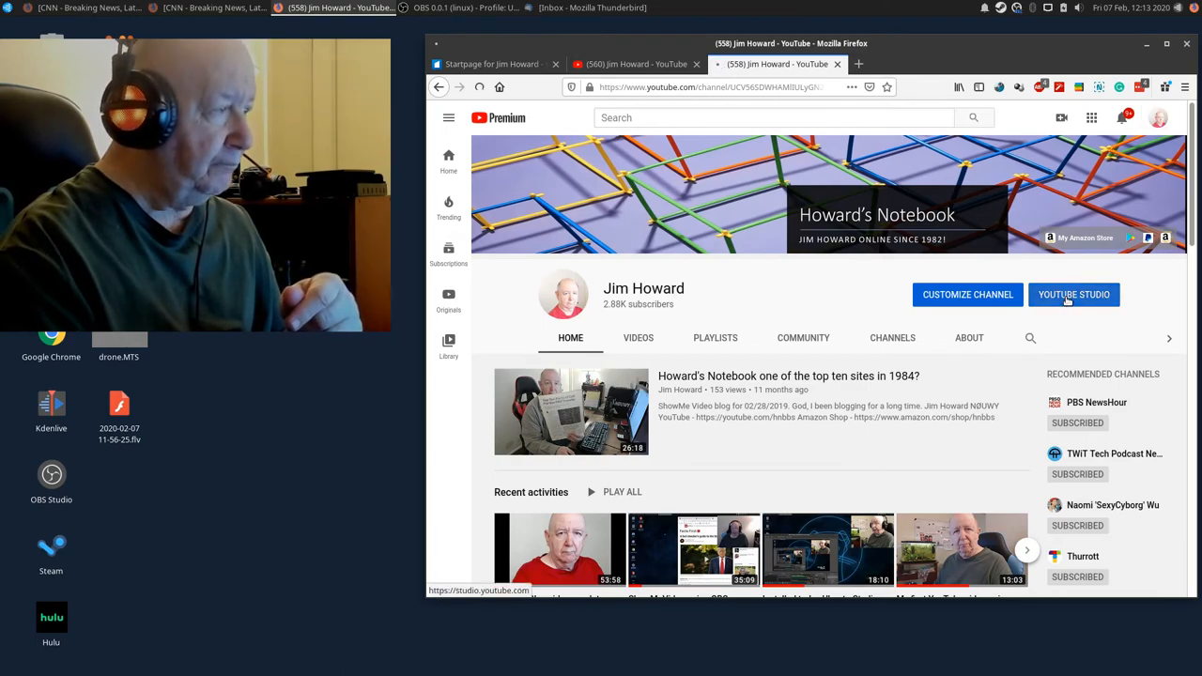
Enter YouTube Studio from the channel page and go to the Channel copyright matches list.
left_click(1075, 293)
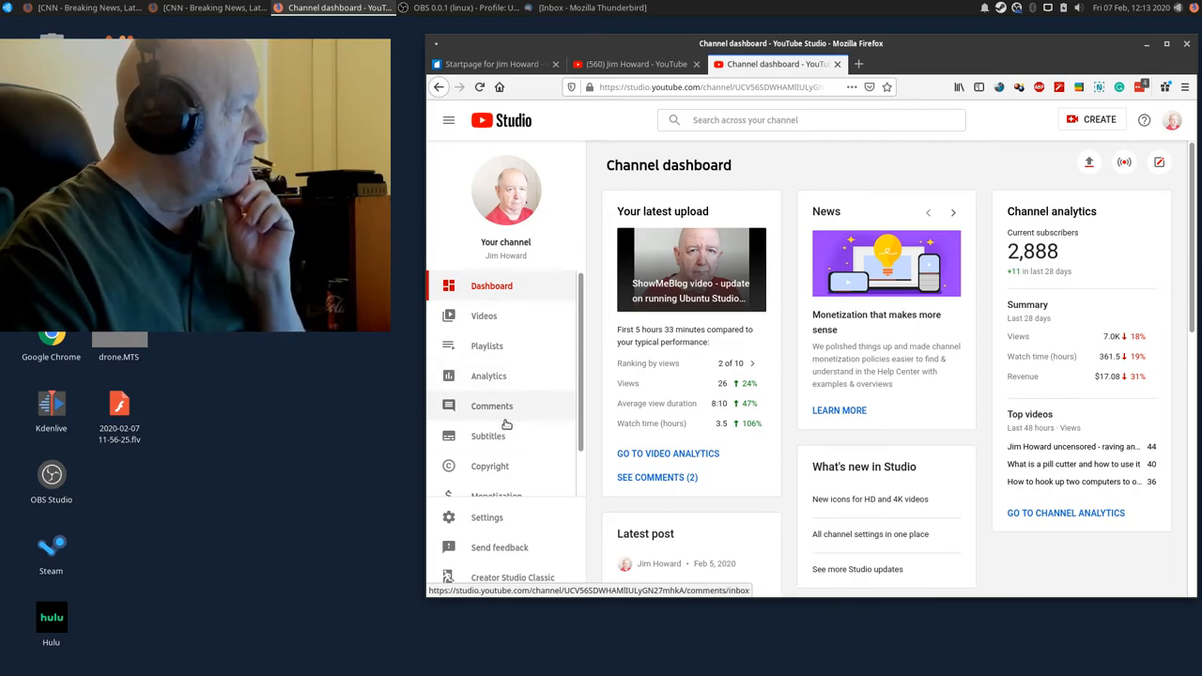
mouse_move(489, 466)
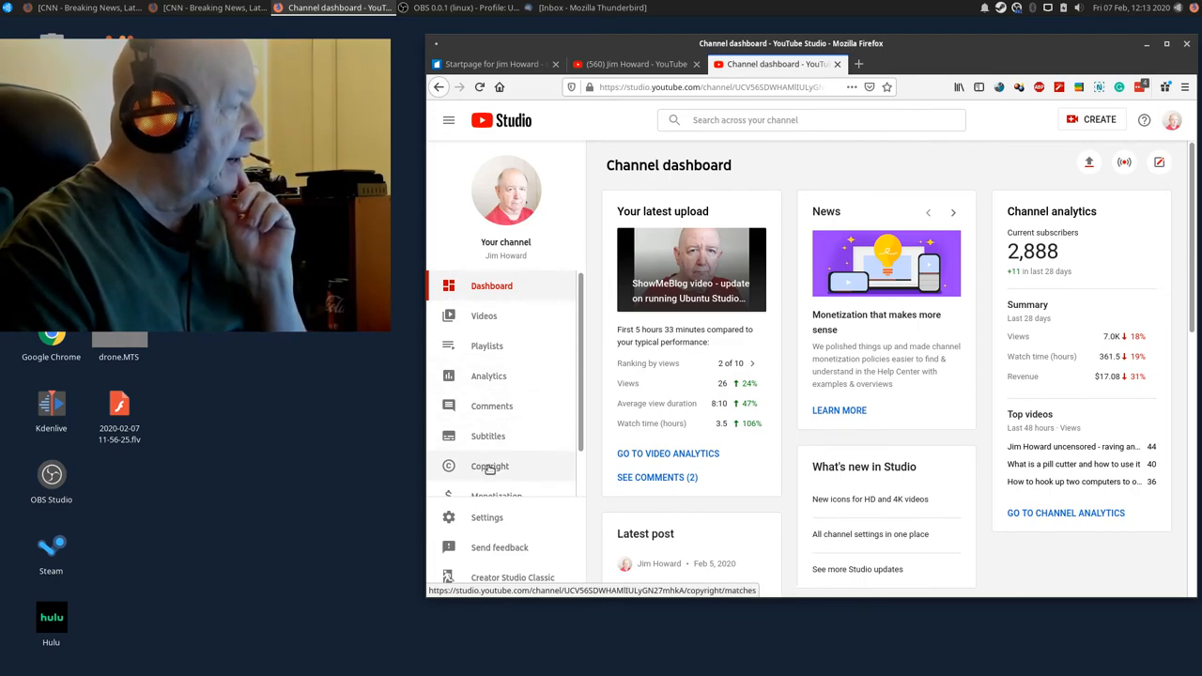
left_click(488, 466)
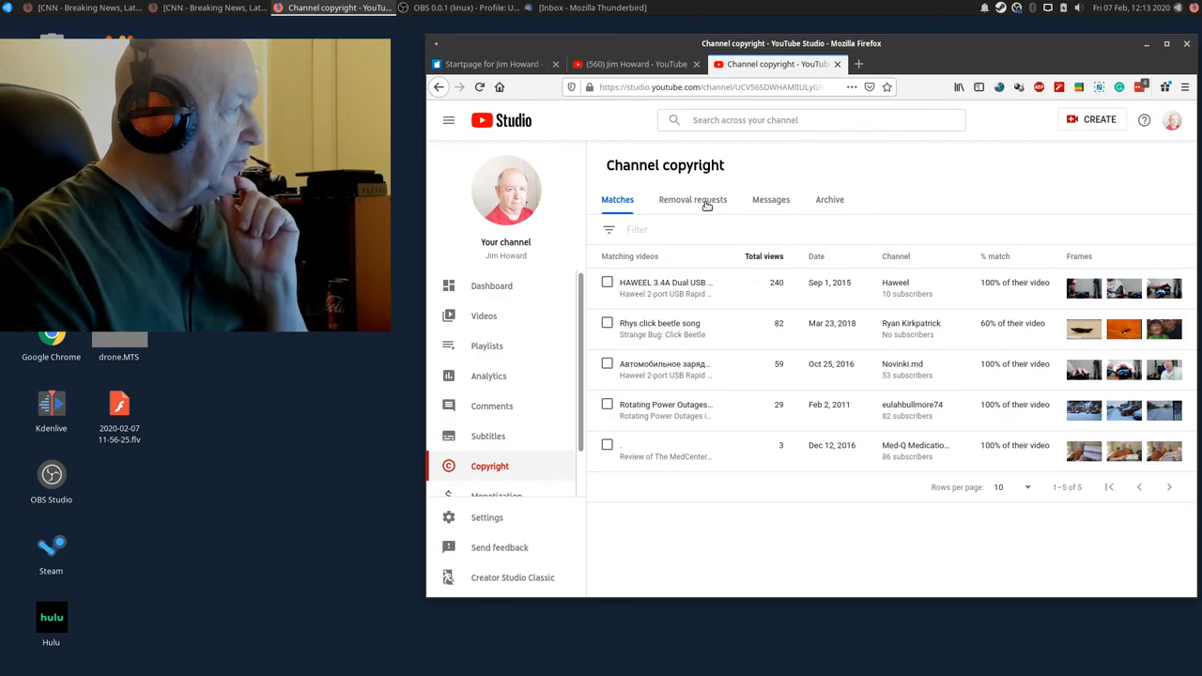
Review the Channel copyright Removal requests, Messages and Archive sections, all showing nothing yet.
left_click(691, 200)
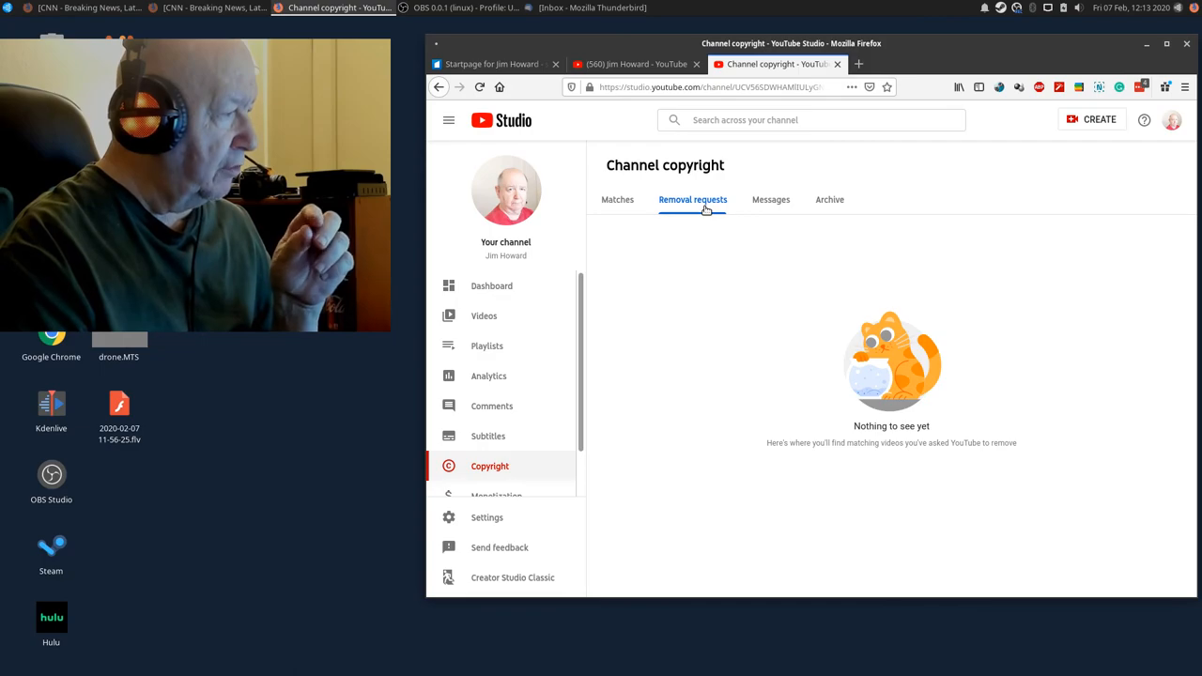
mouse_move(767, 204)
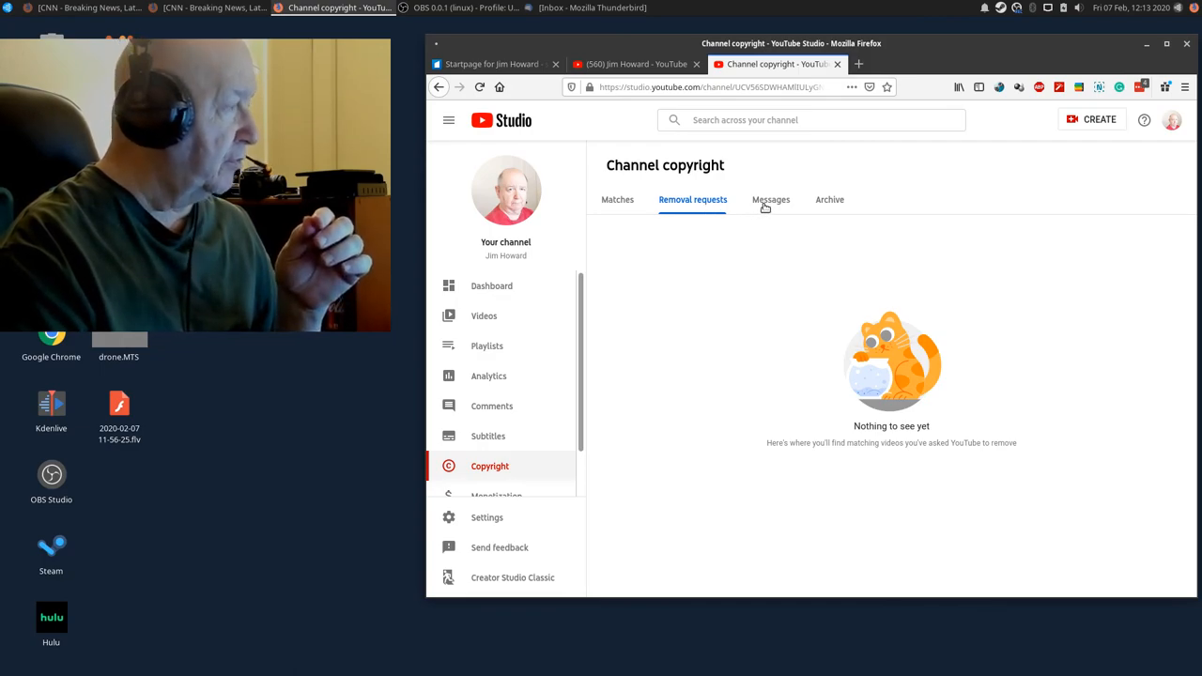
left_click(771, 200)
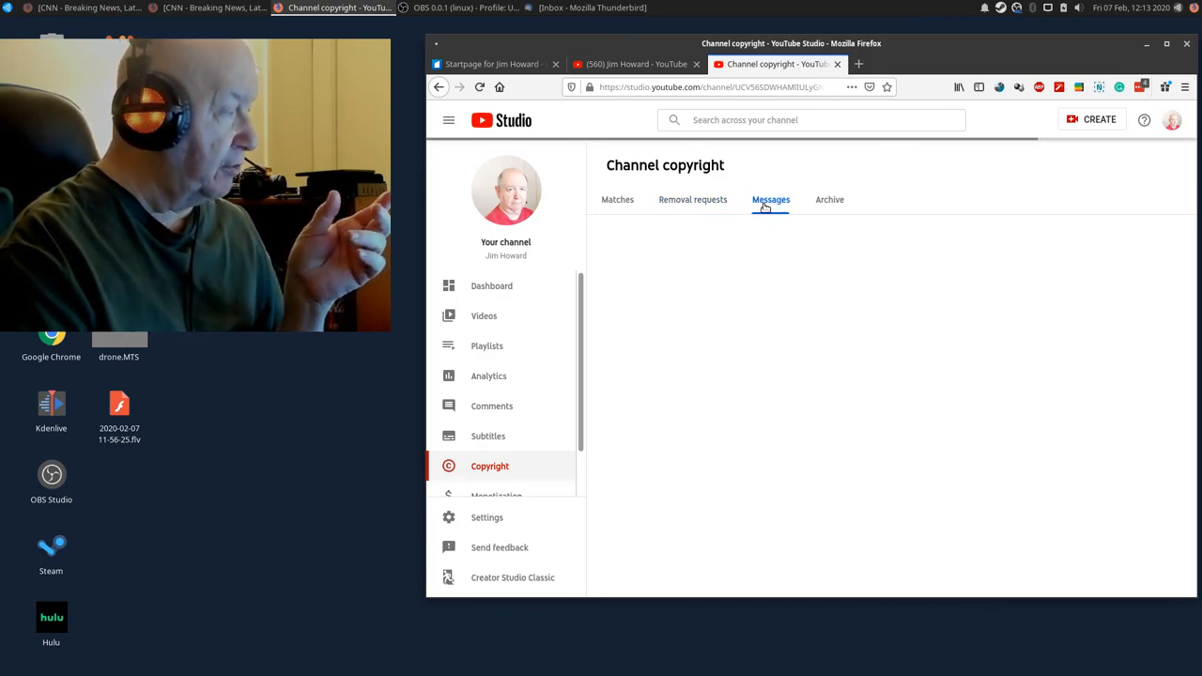
left_click(770, 199)
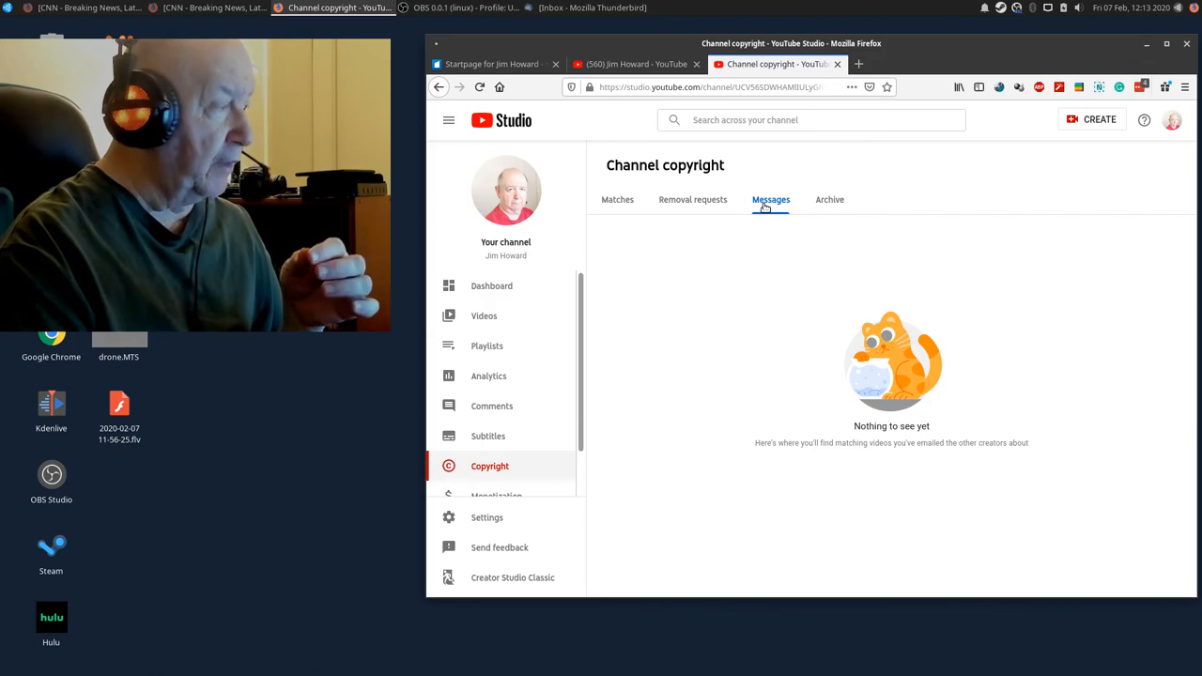
left_click(830, 200)
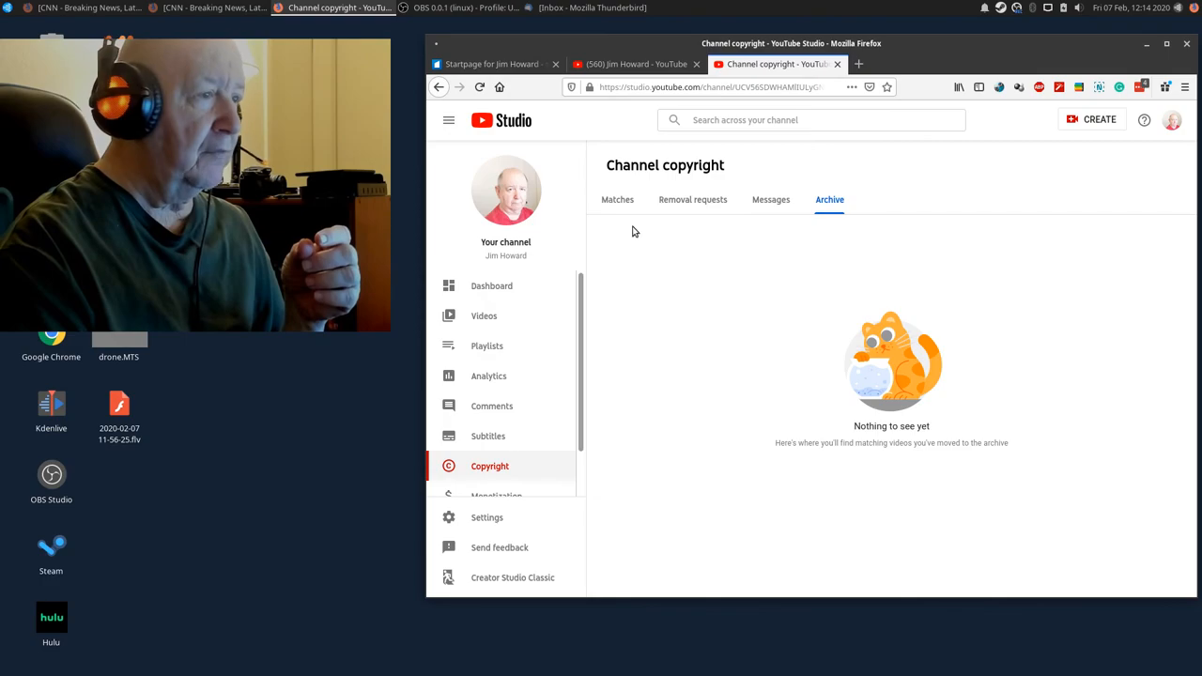
mouse_move(1146, 417)
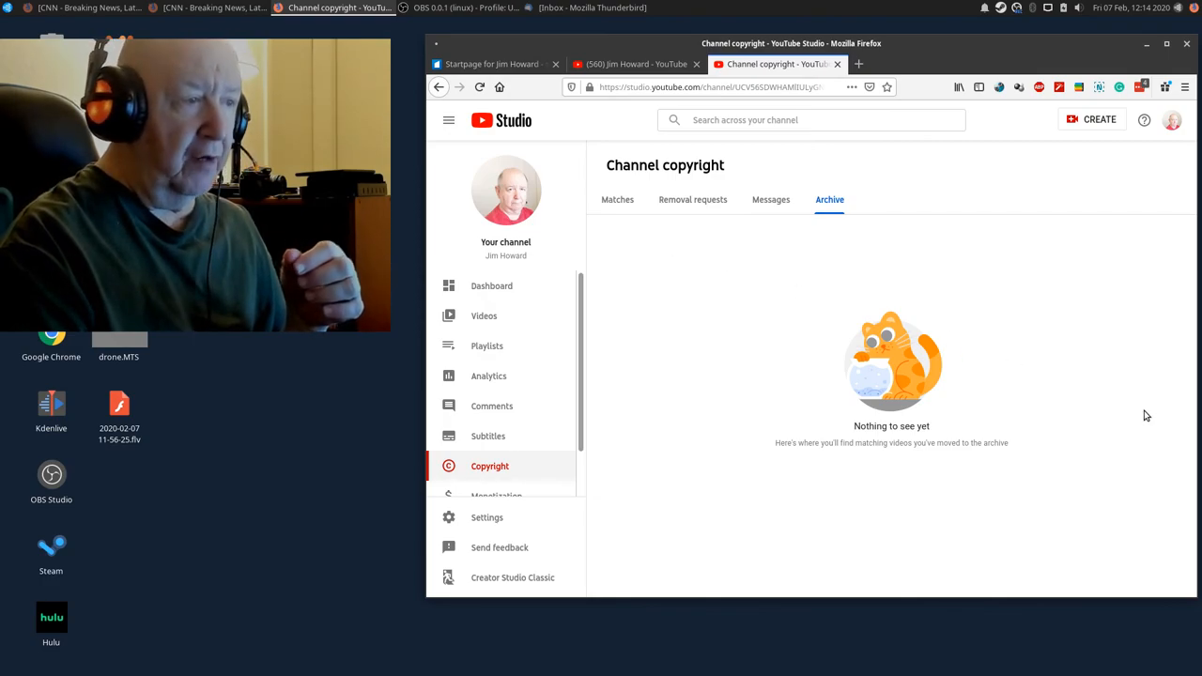